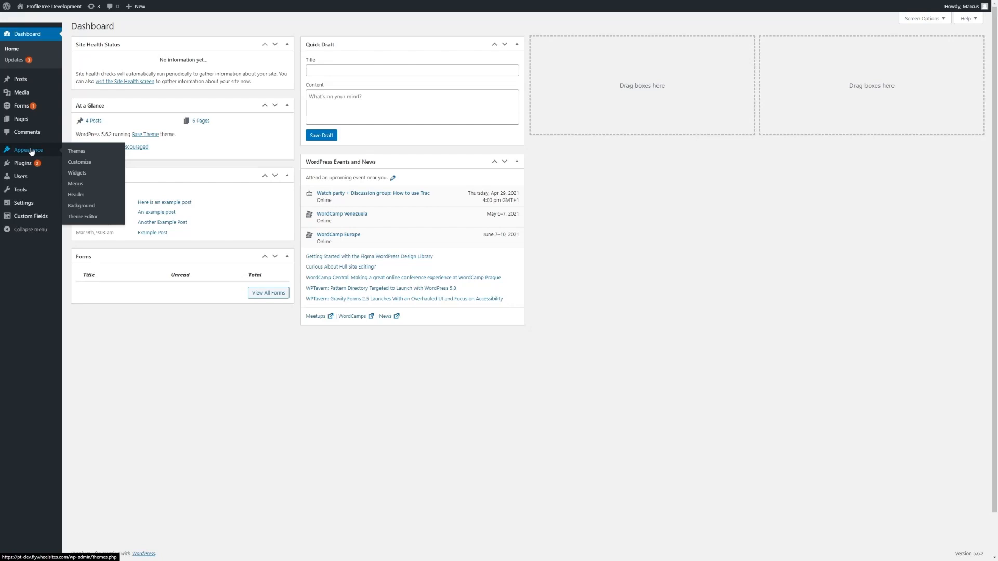
mouse_move(75, 184)
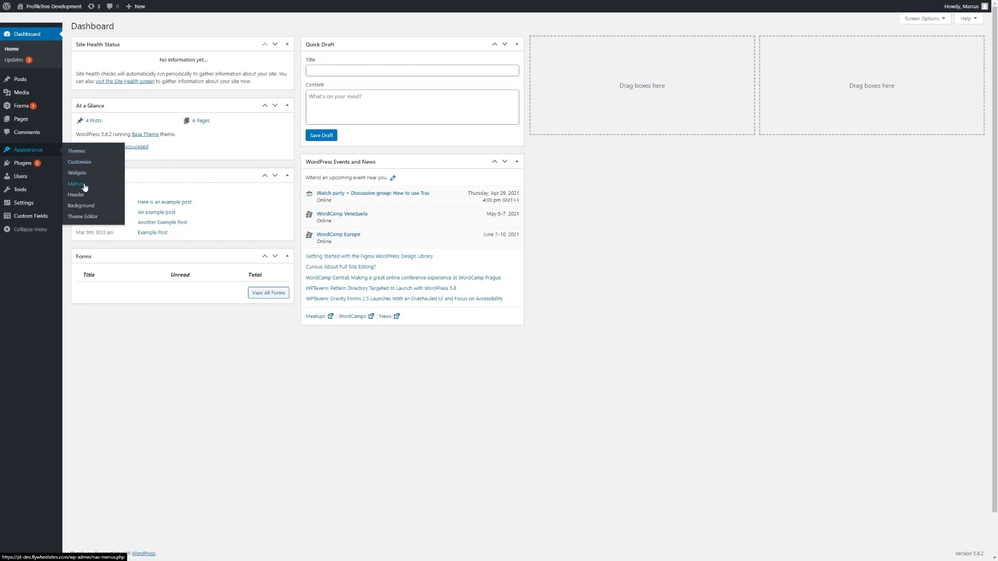
Go to Appearance > Menus from the WordPress dashboard.
left_click(75, 184)
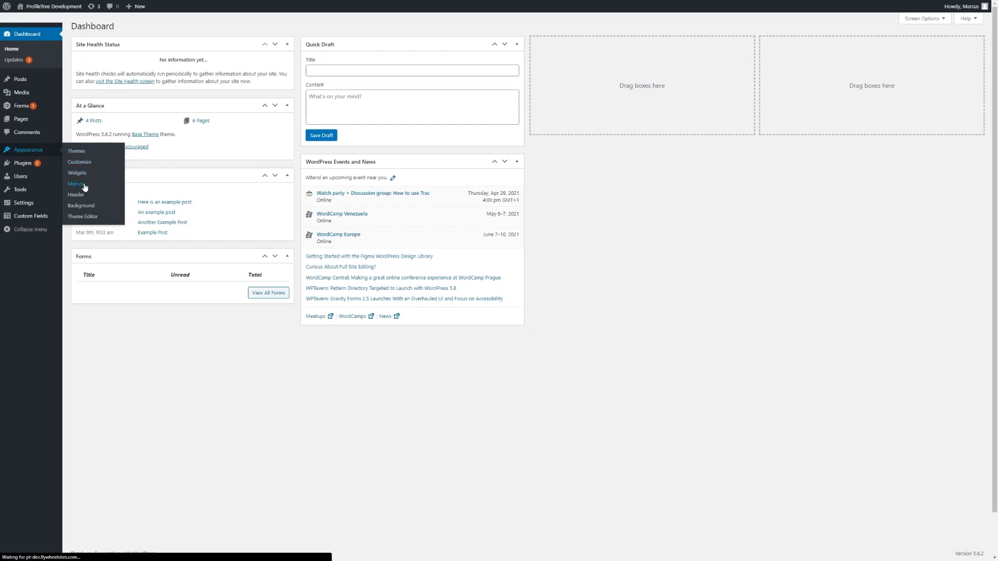
left_click(74, 184)
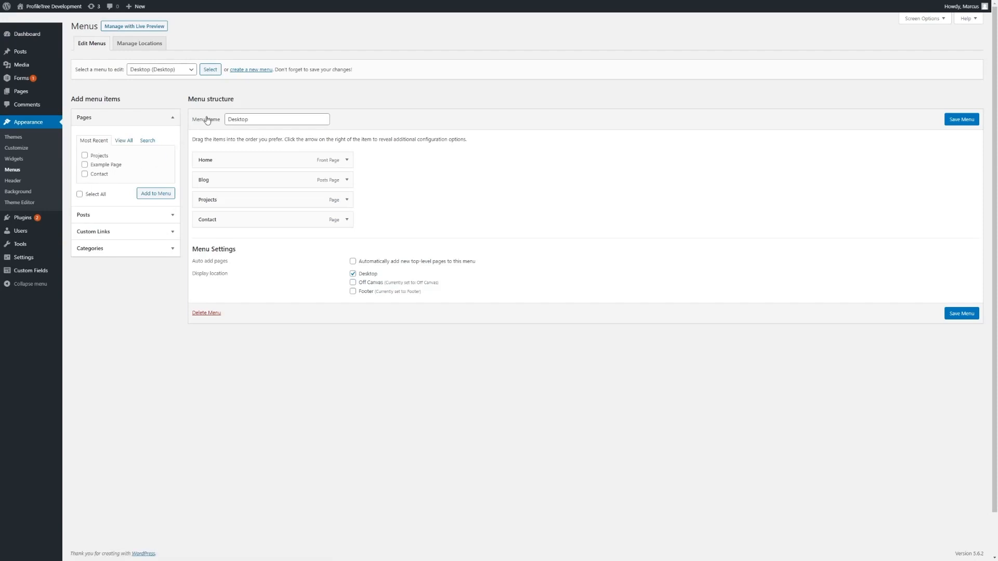
mouse_move(168, 77)
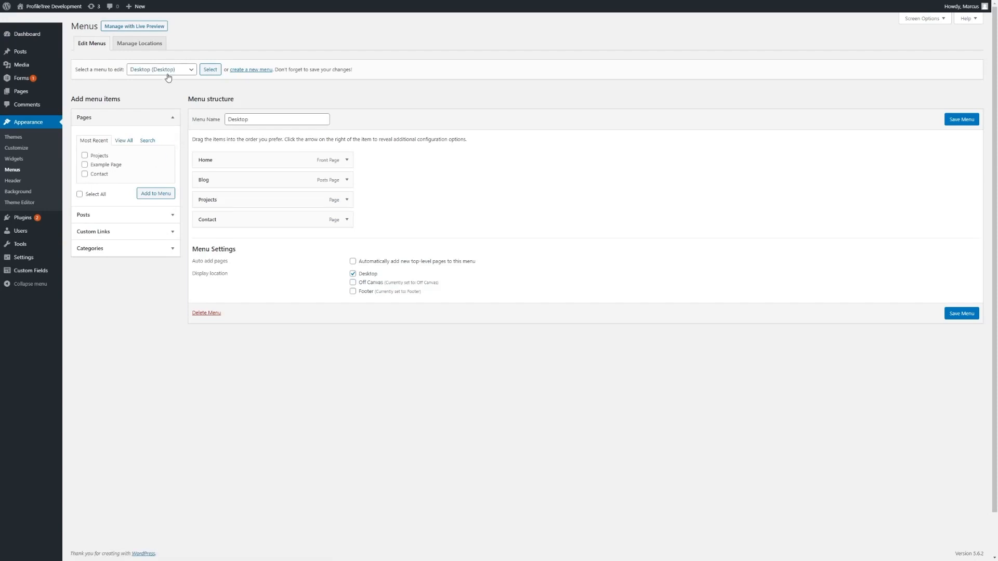
mouse_move(159, 75)
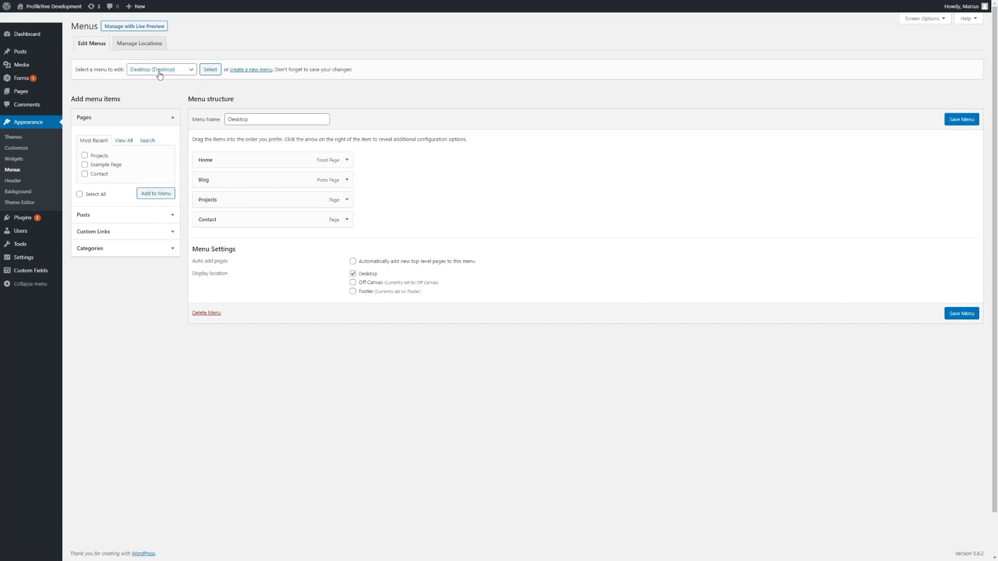
mouse_move(153, 71)
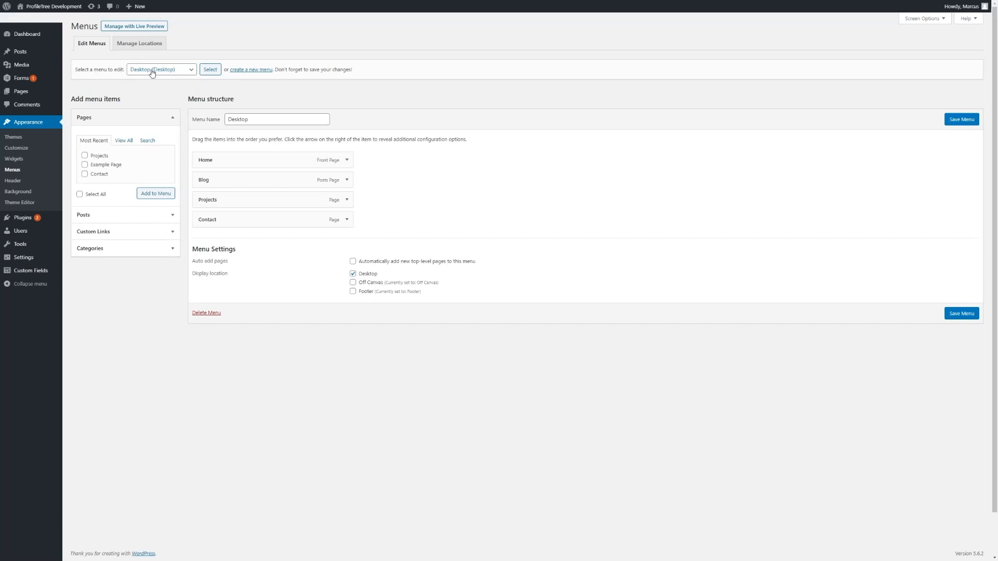
left_click(161, 69)
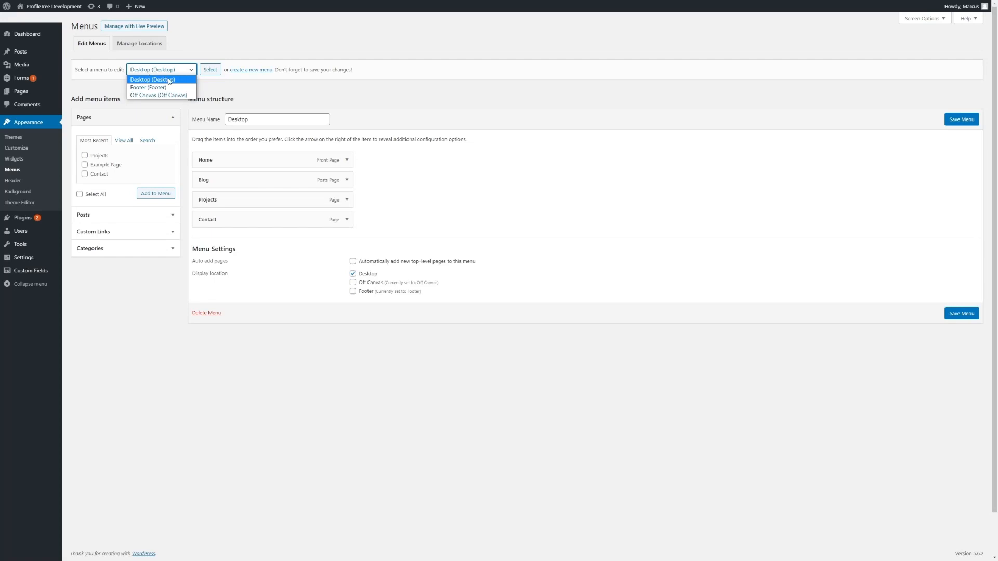
mouse_move(149, 87)
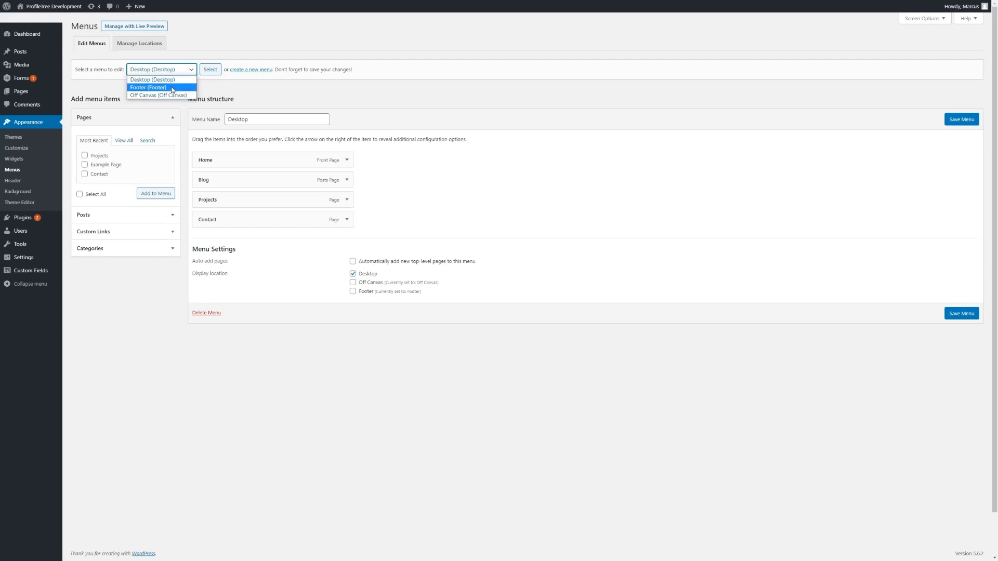
left_click(210, 70)
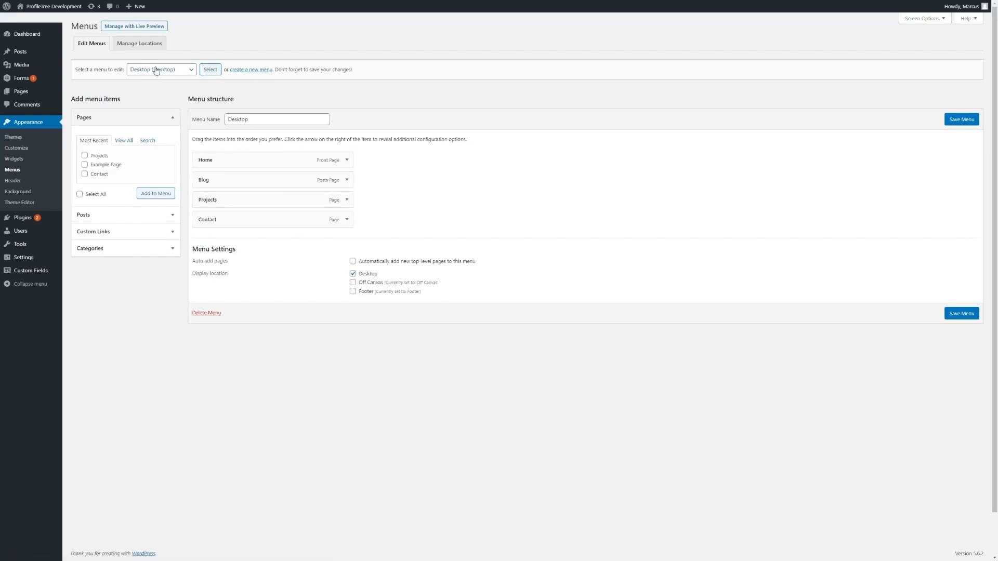
left_click(161, 70)
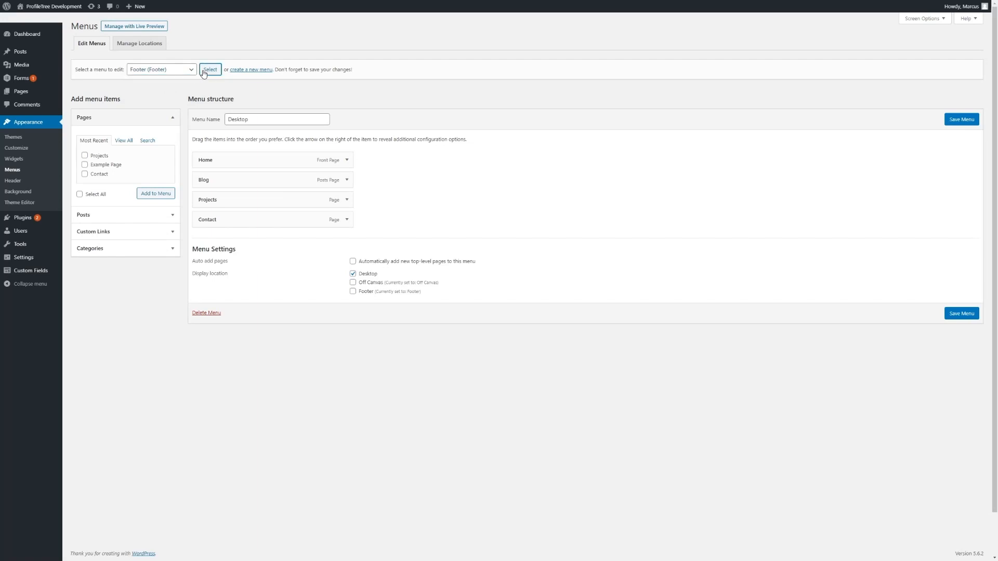
left_click(210, 69)
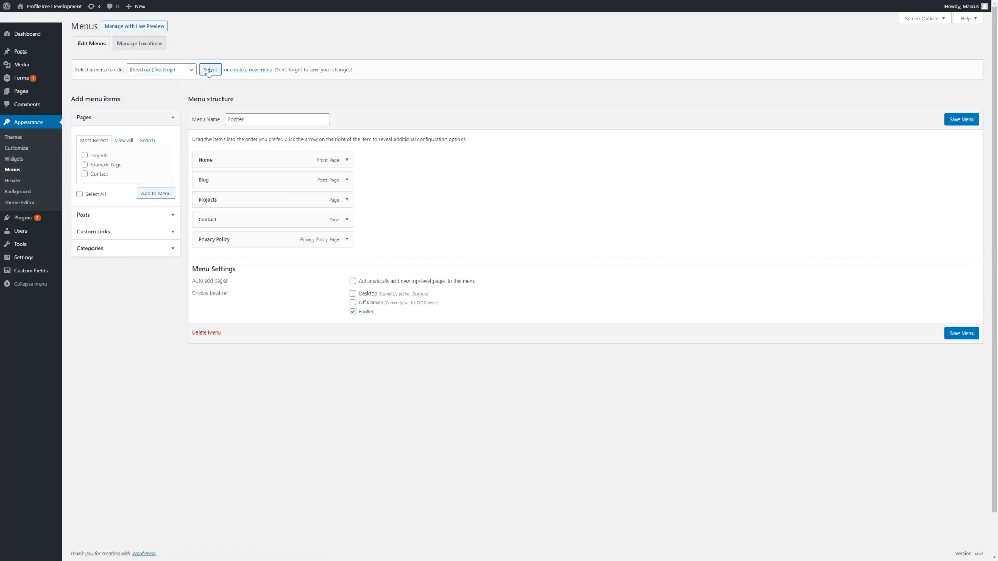
left_click(209, 70)
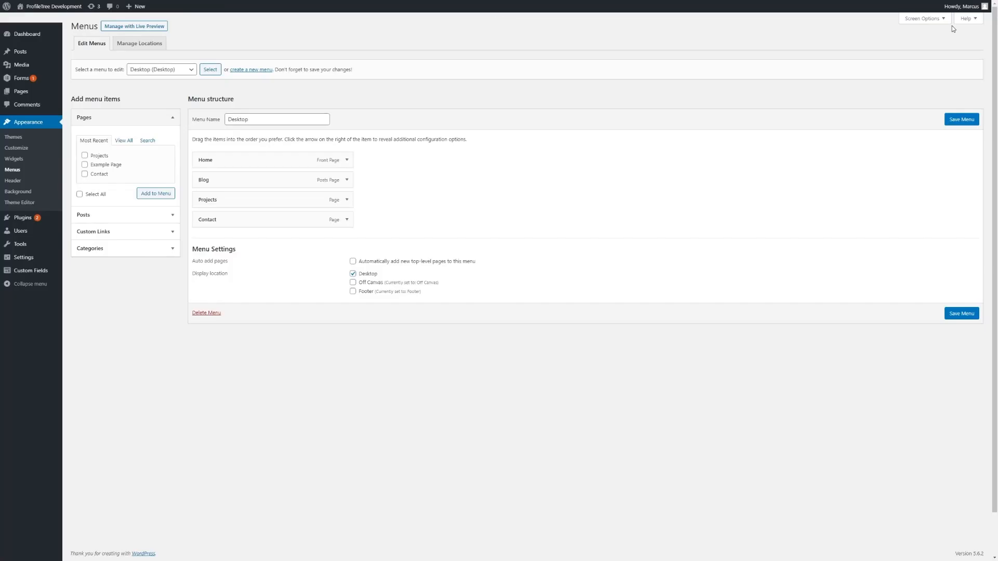
mouse_move(161, 69)
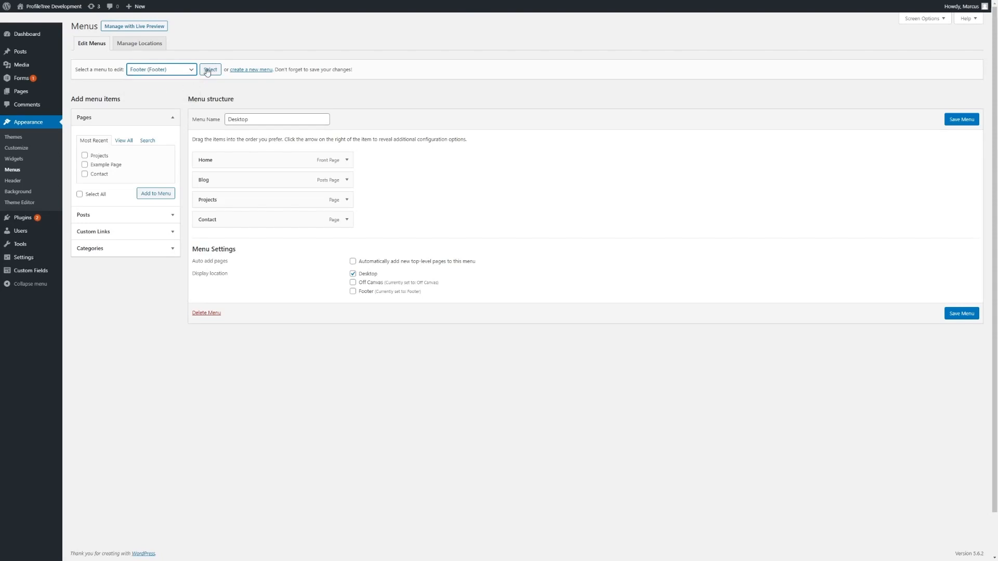
left_click(210, 69)
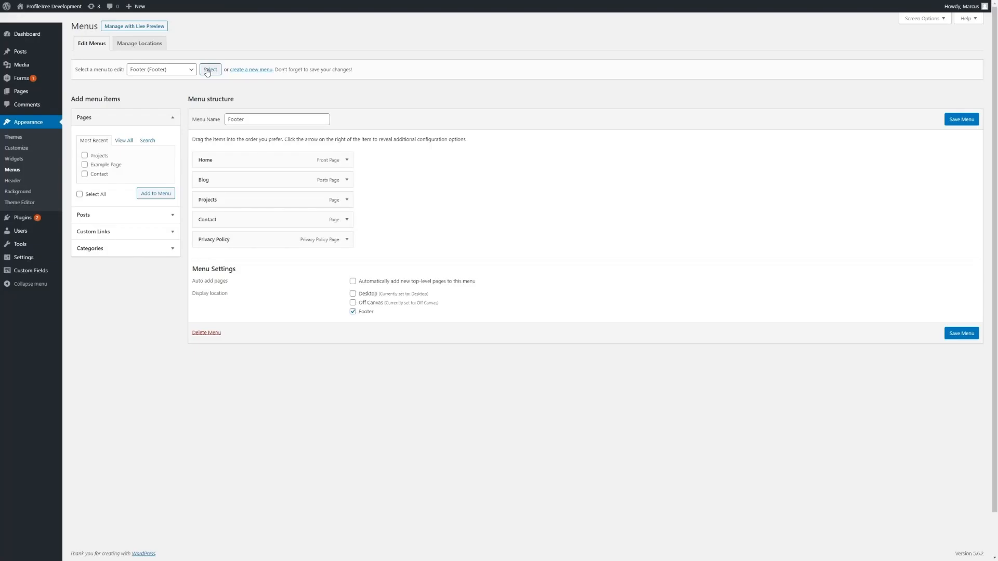
left_click(161, 69)
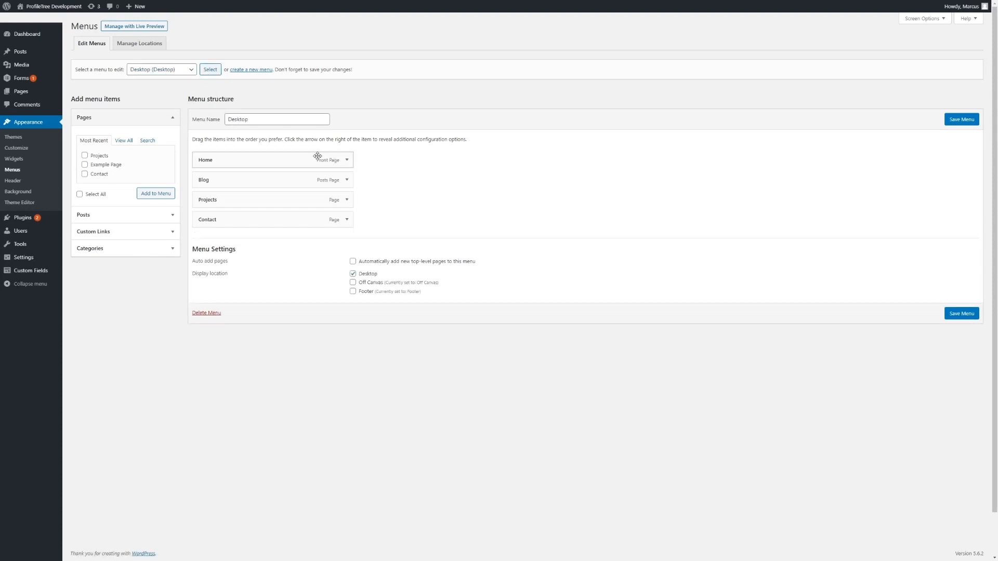
Unassign the Desktop menu from the Desktop location and save it.
left_click(961, 119)
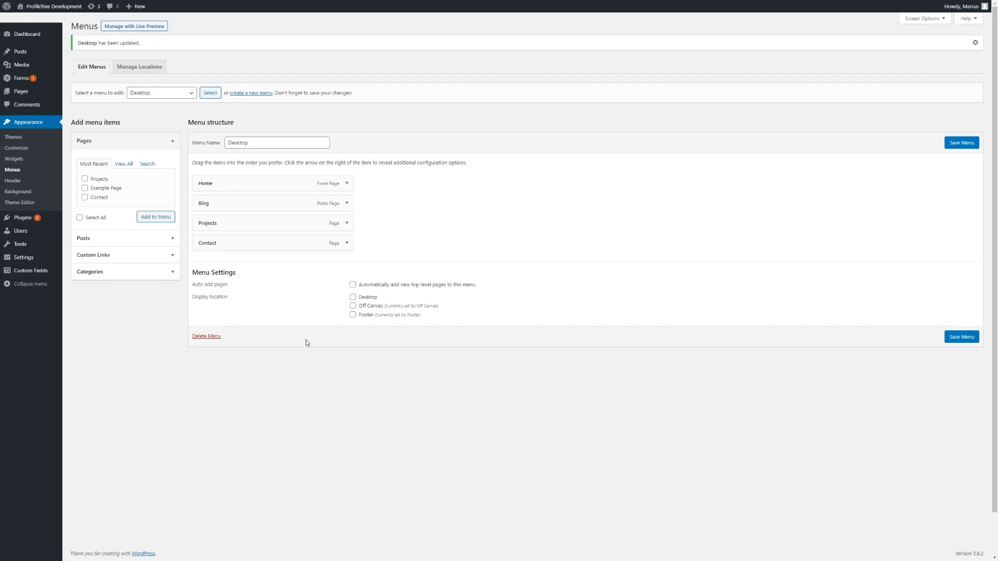
mouse_move(338, 316)
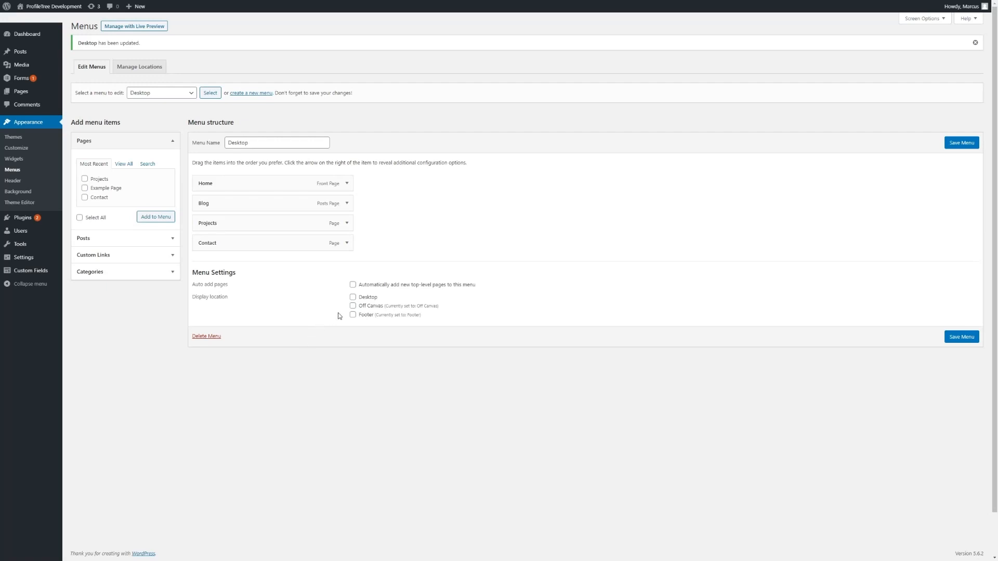
mouse_move(295, 162)
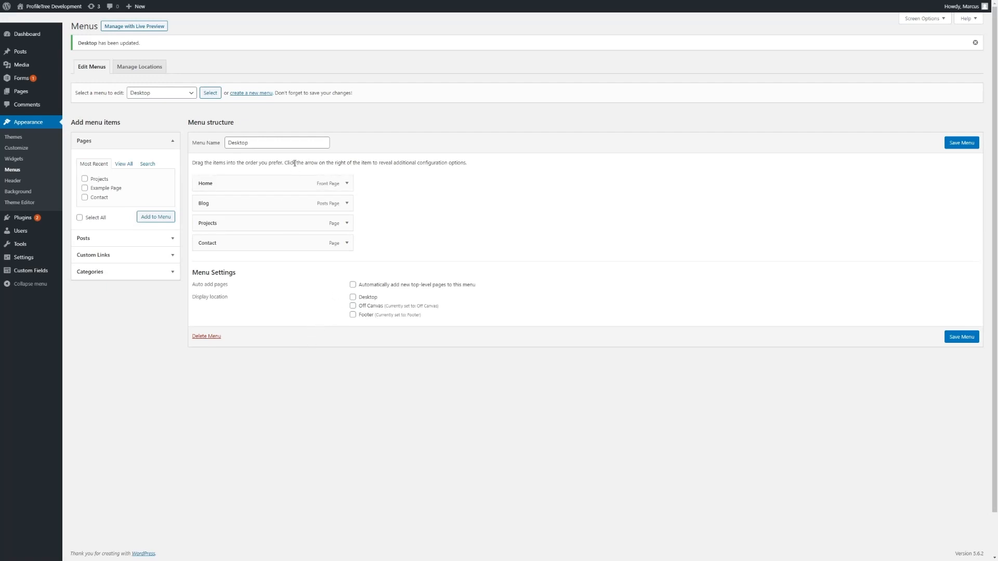
mouse_move(362, 297)
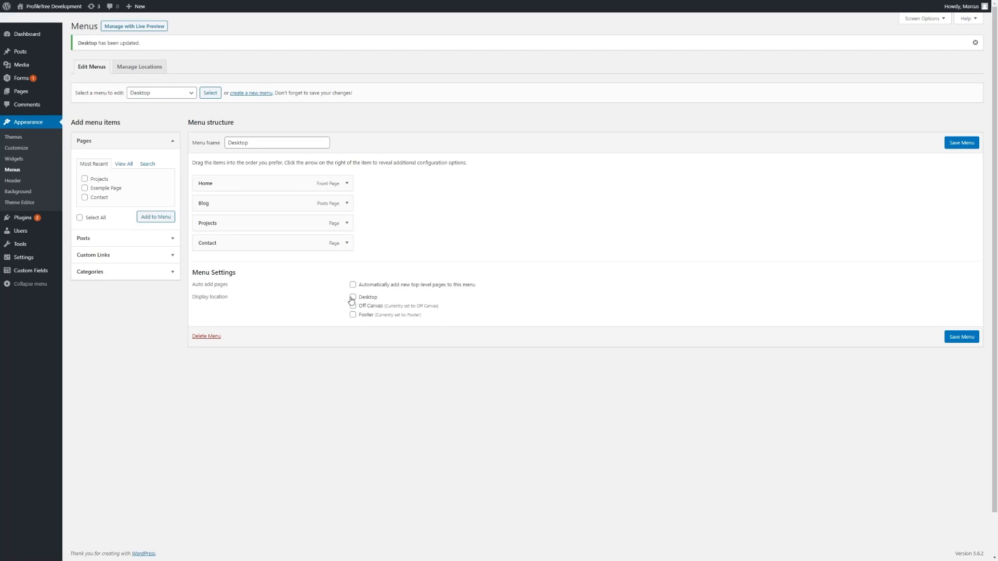
left_click(353, 297)
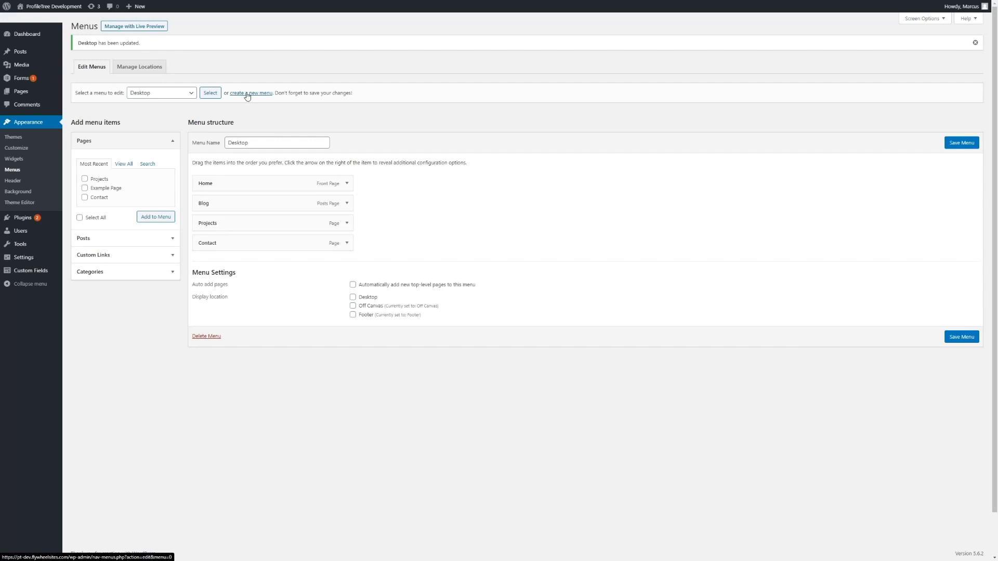
Create a menu named 'Main Menu' assigned to the Desktop display location.
left_click(251, 93)
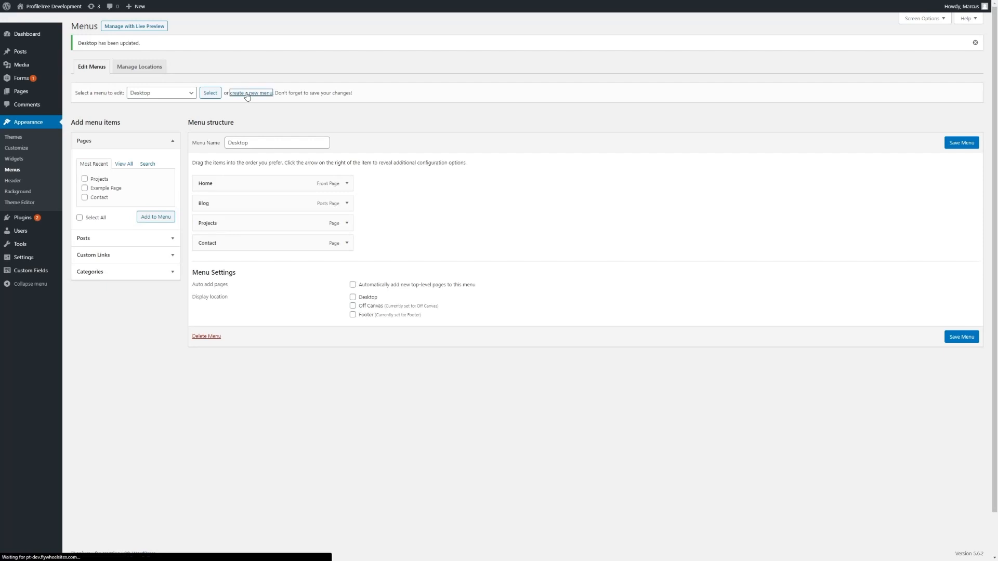
left_click(251, 93)
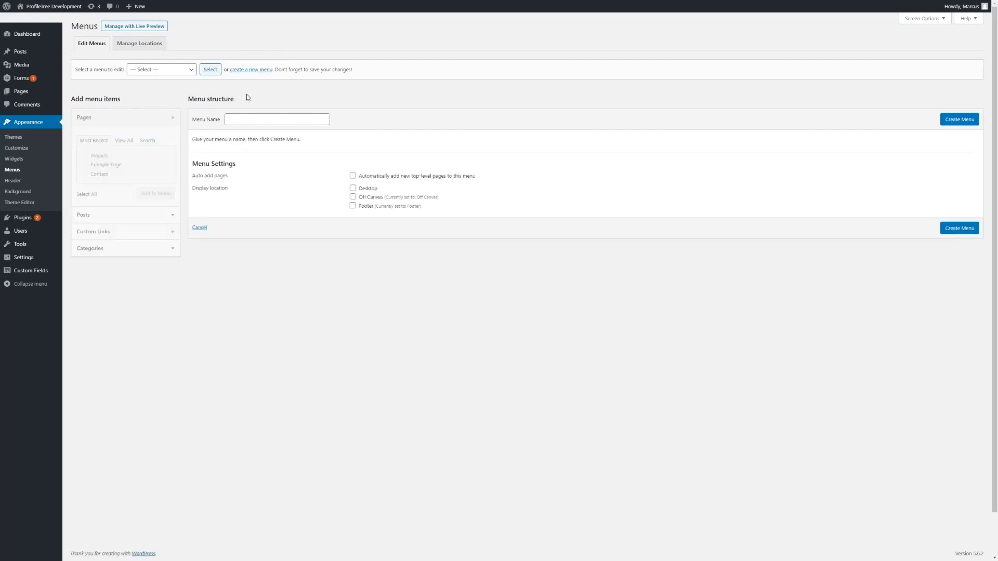
left_click(277, 119)
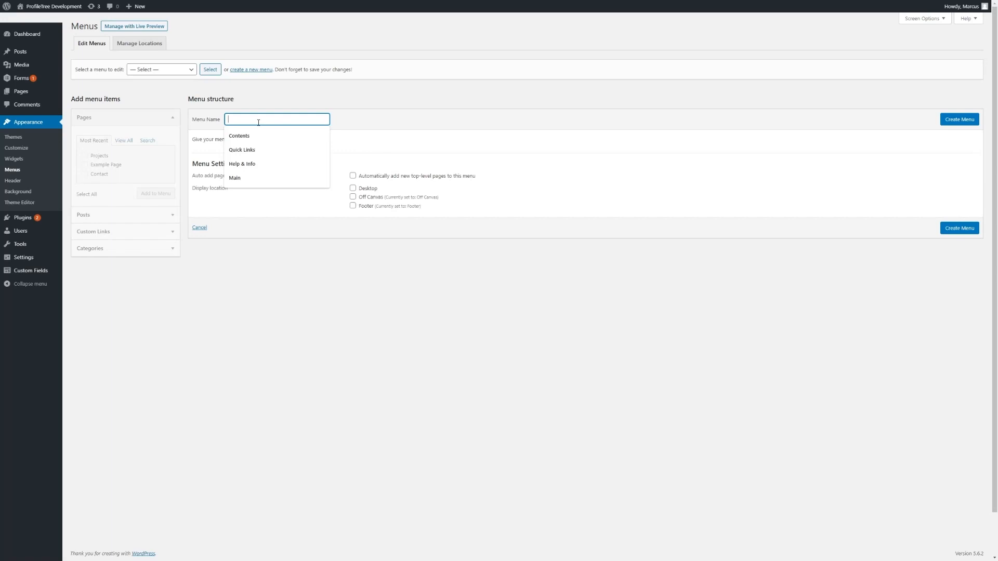
type("Main Menu")
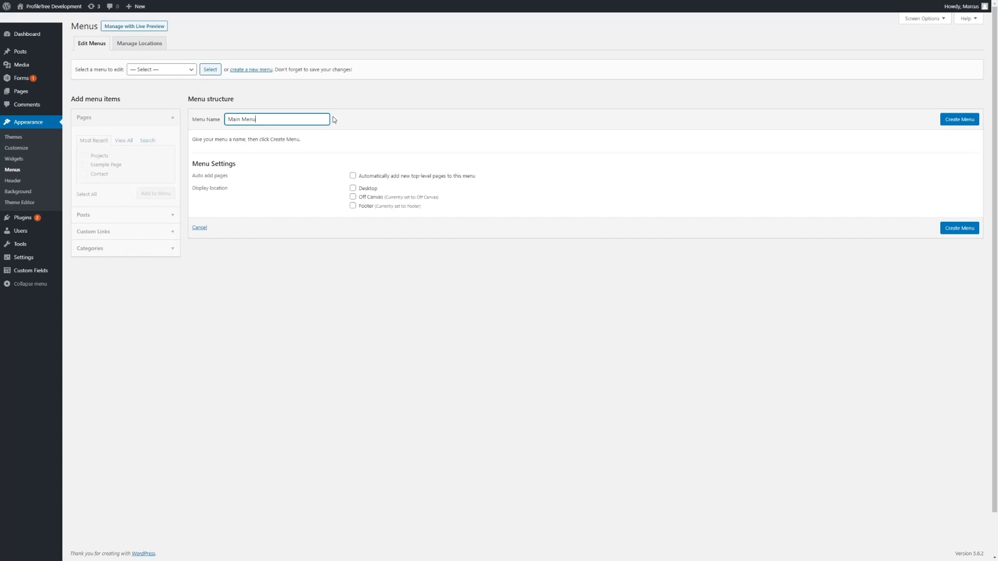
mouse_move(356, 121)
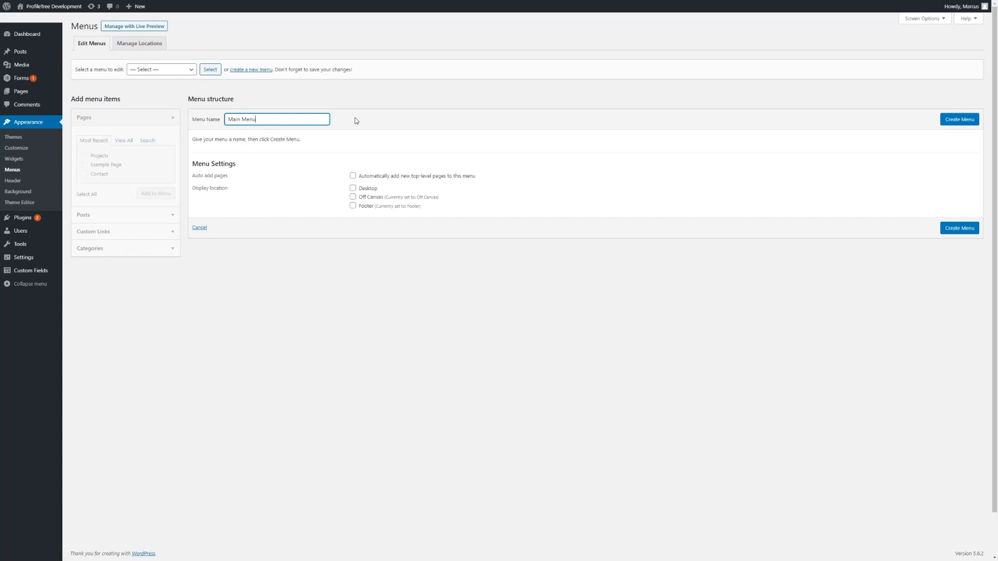
left_click(354, 188)
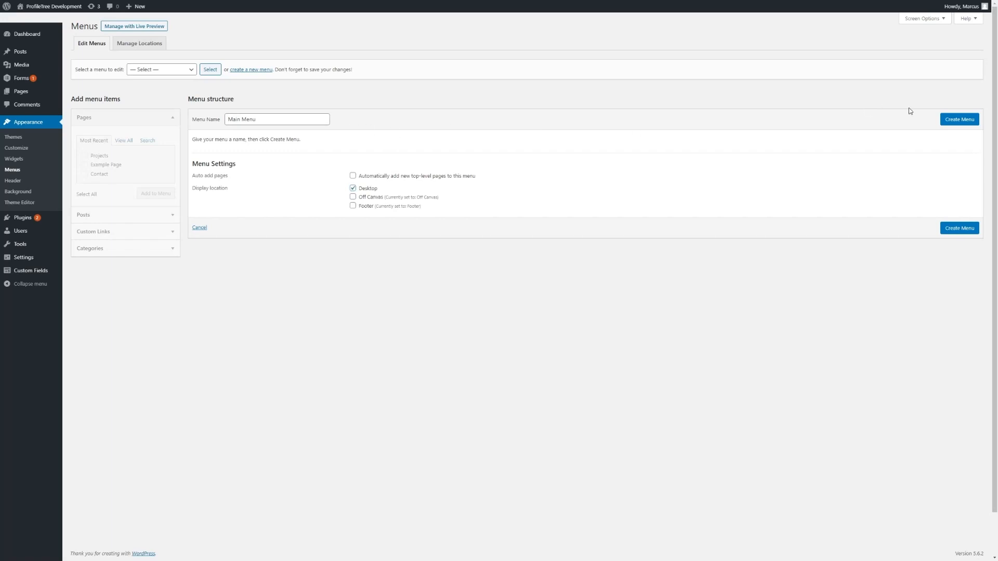
mouse_move(959, 119)
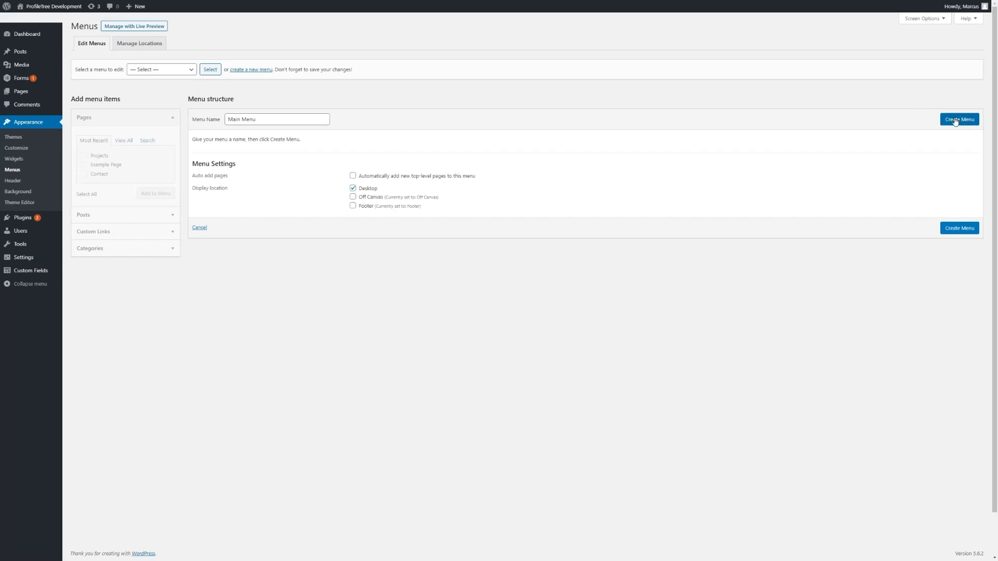
left_click(959, 119)
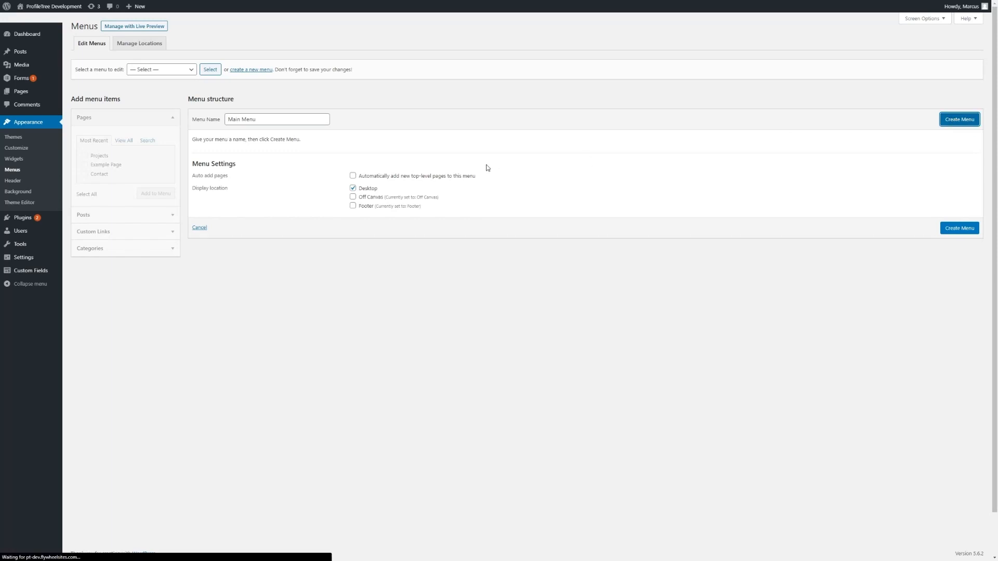
Add the Home, Blog, Privacy Policy and Contact pages to Main Menu.
left_click(959, 119)
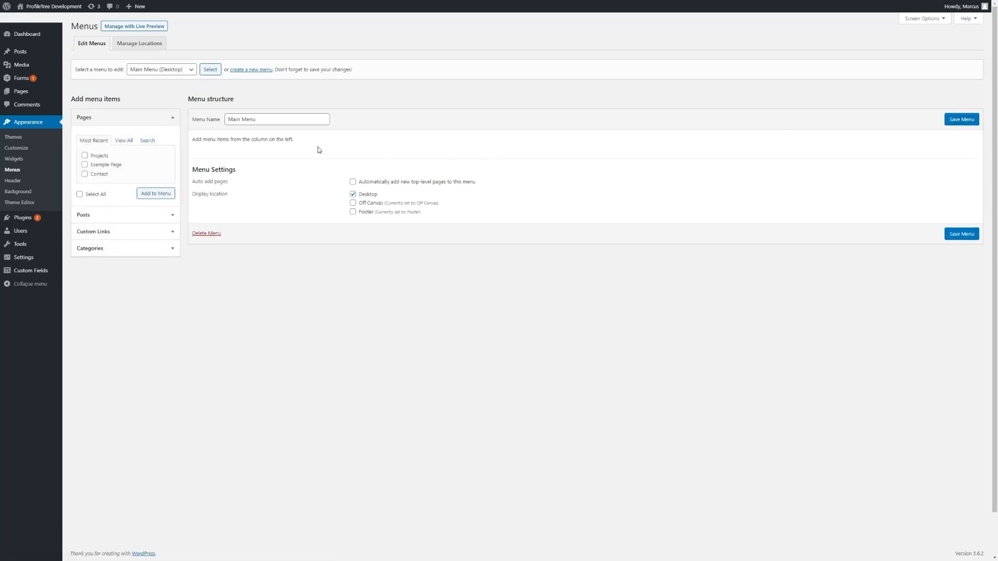
mouse_move(163, 146)
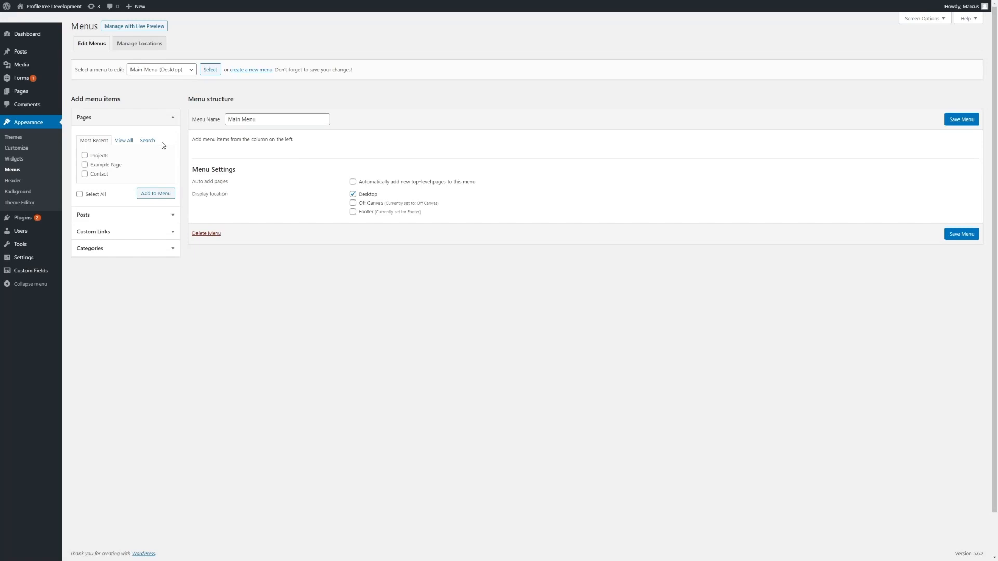
mouse_move(156, 214)
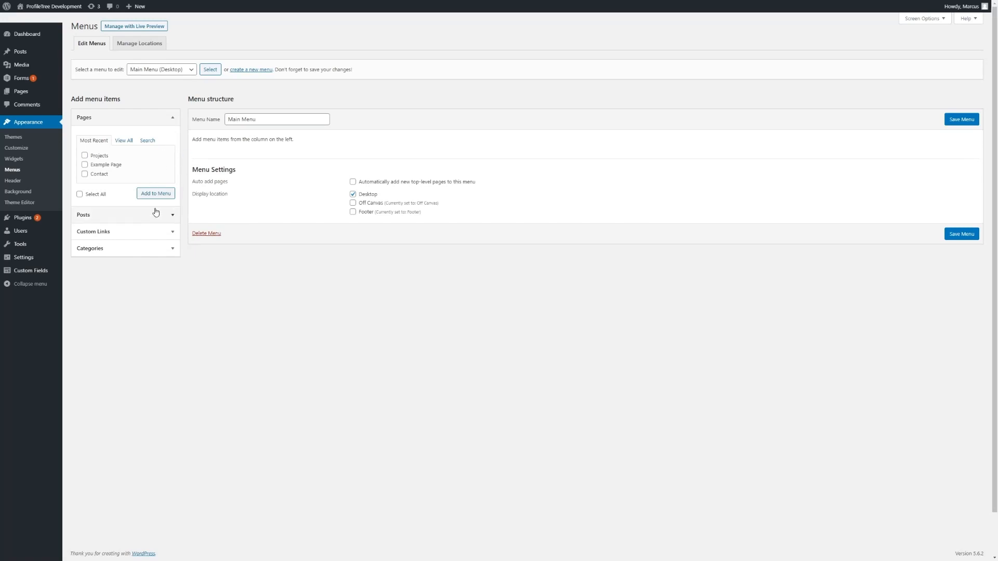
mouse_move(152, 149)
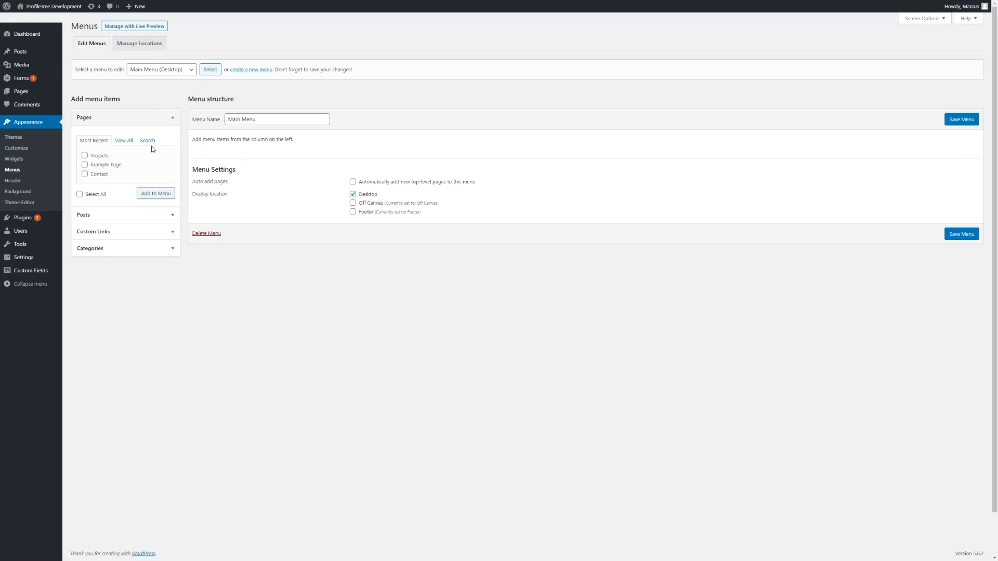
mouse_move(124, 141)
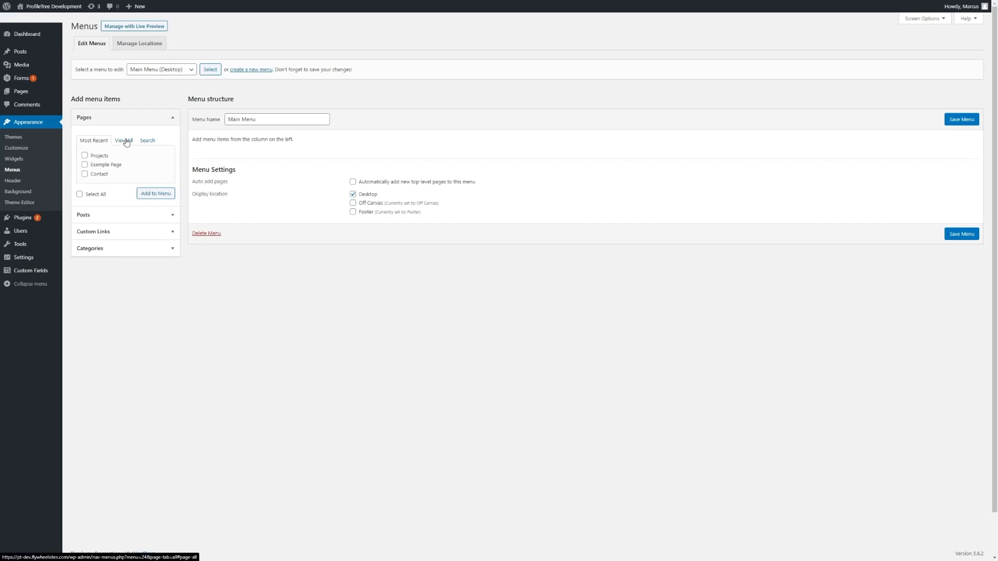
mouse_move(142, 223)
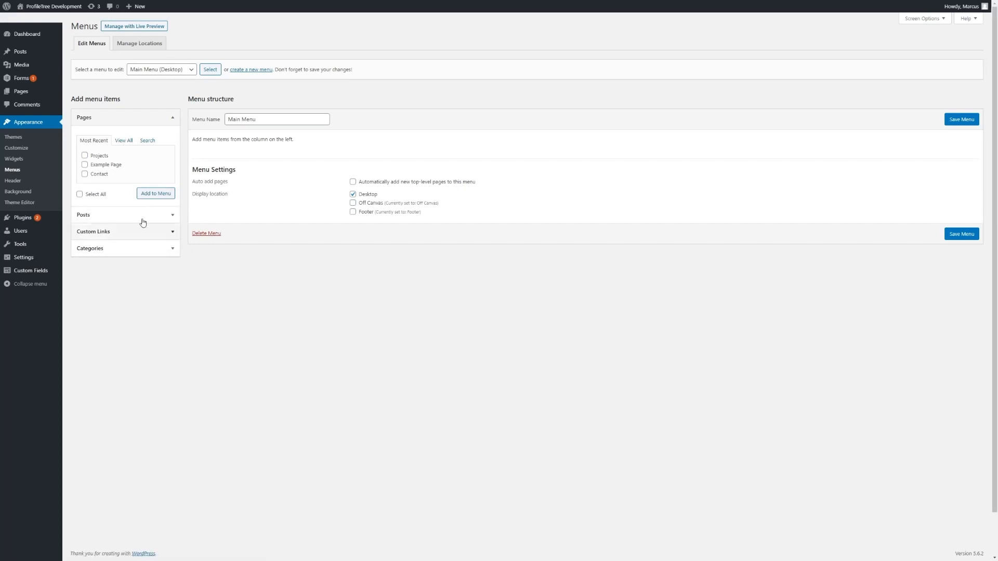
mouse_move(108, 182)
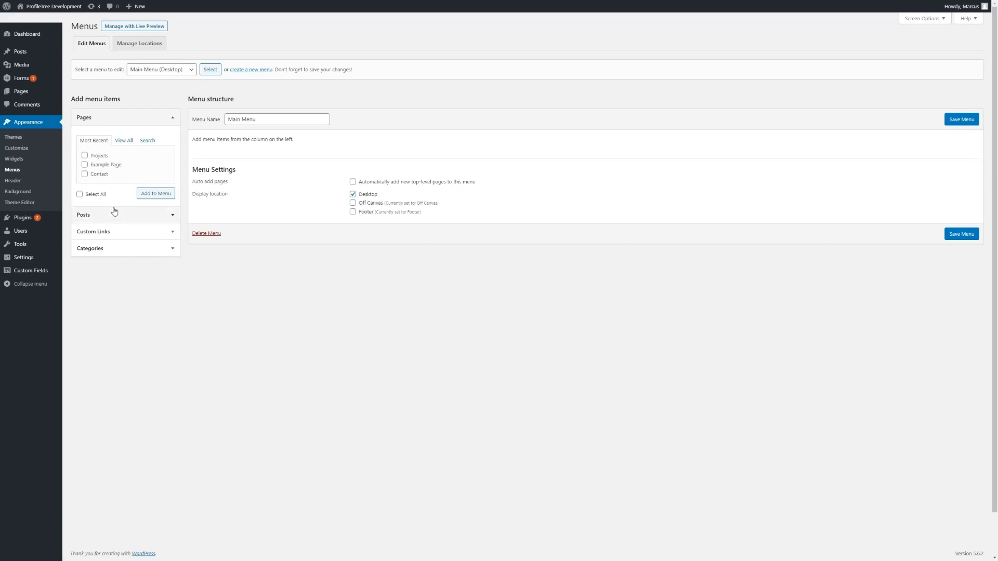
mouse_move(133, 254)
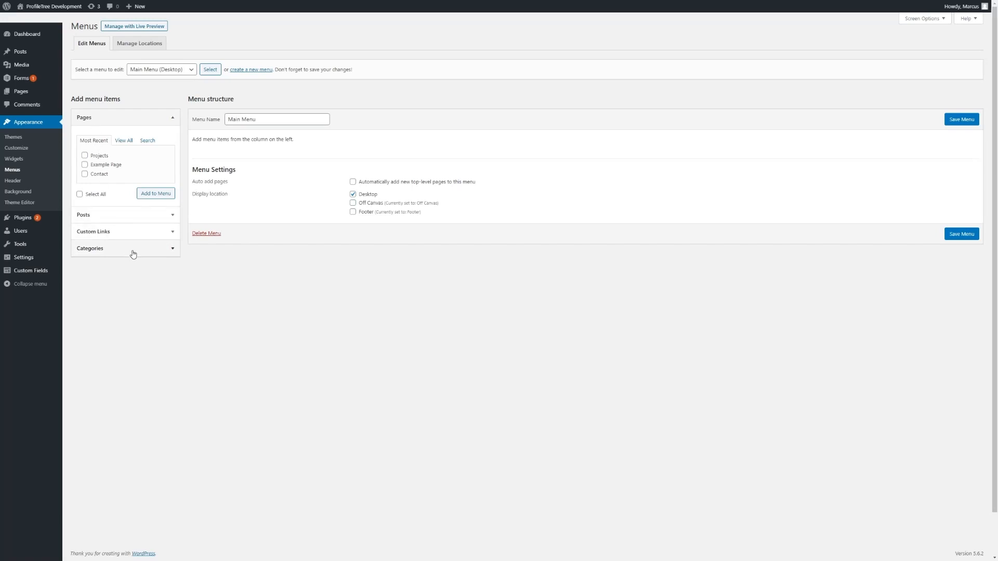
mouse_move(130, 156)
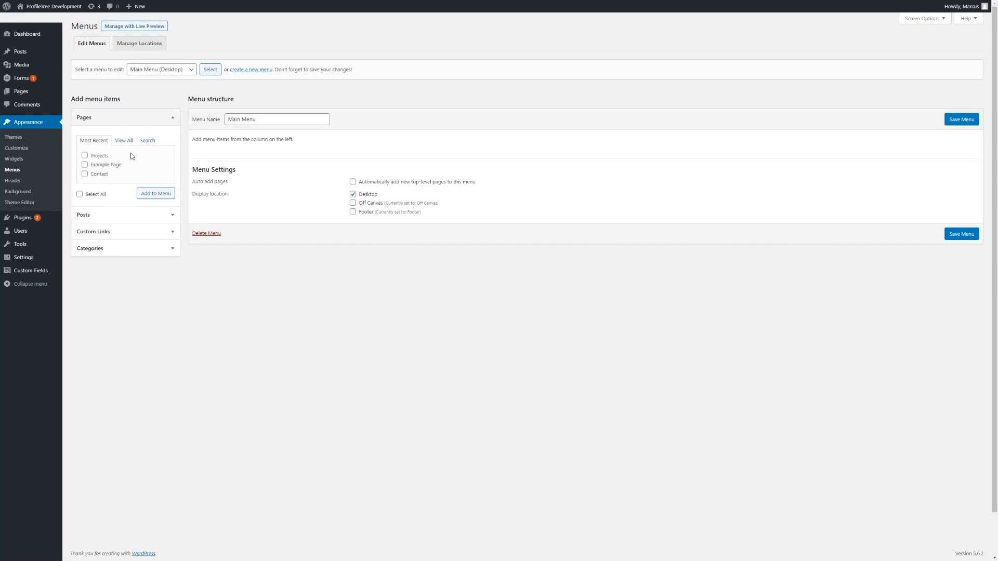
mouse_move(123, 140)
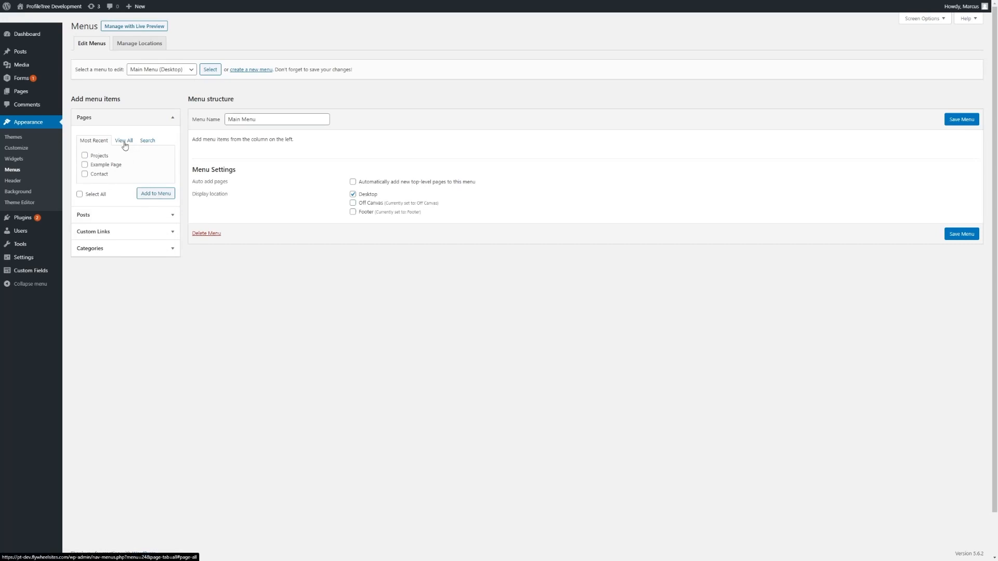
left_click(123, 140)
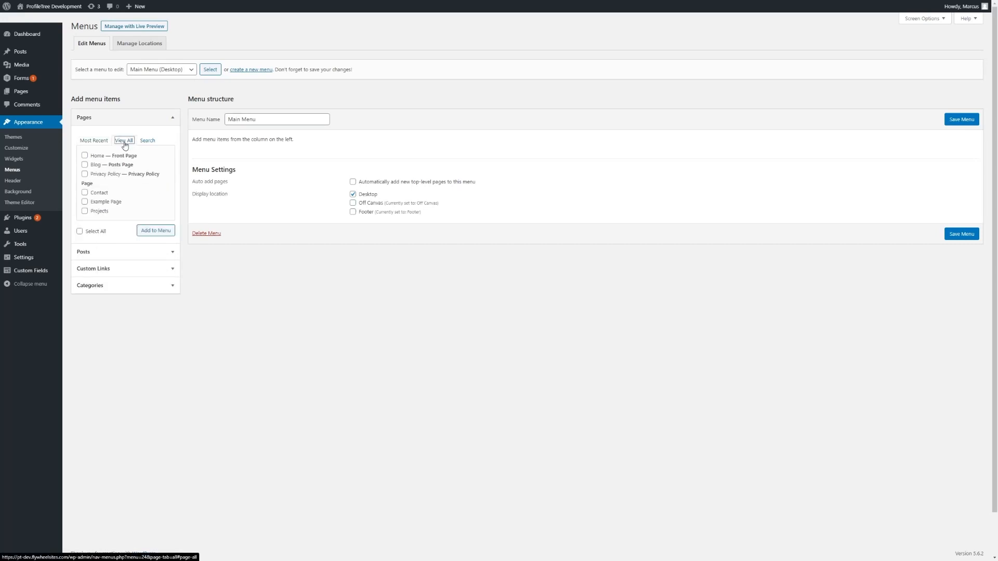
left_click(124, 141)
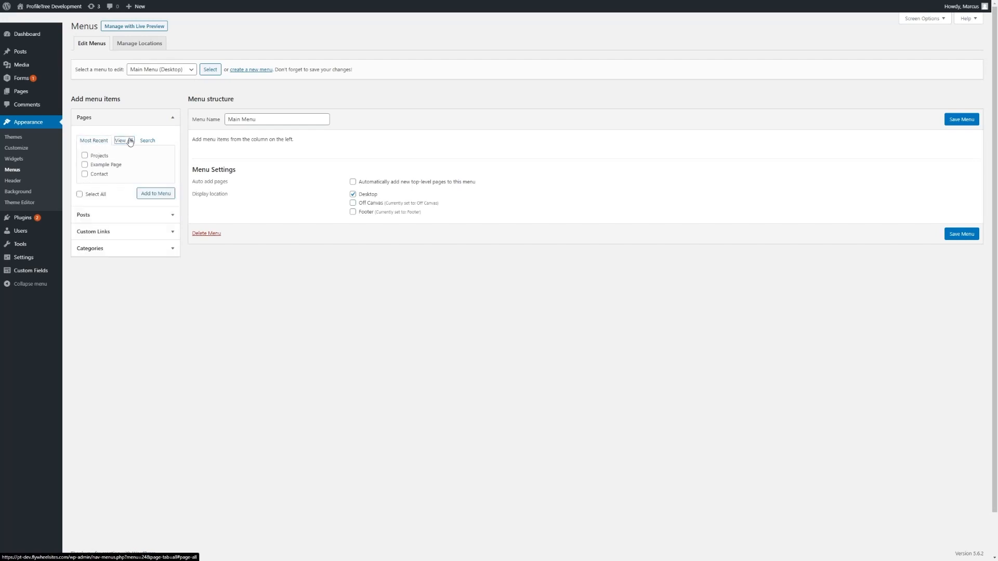
left_click(147, 141)
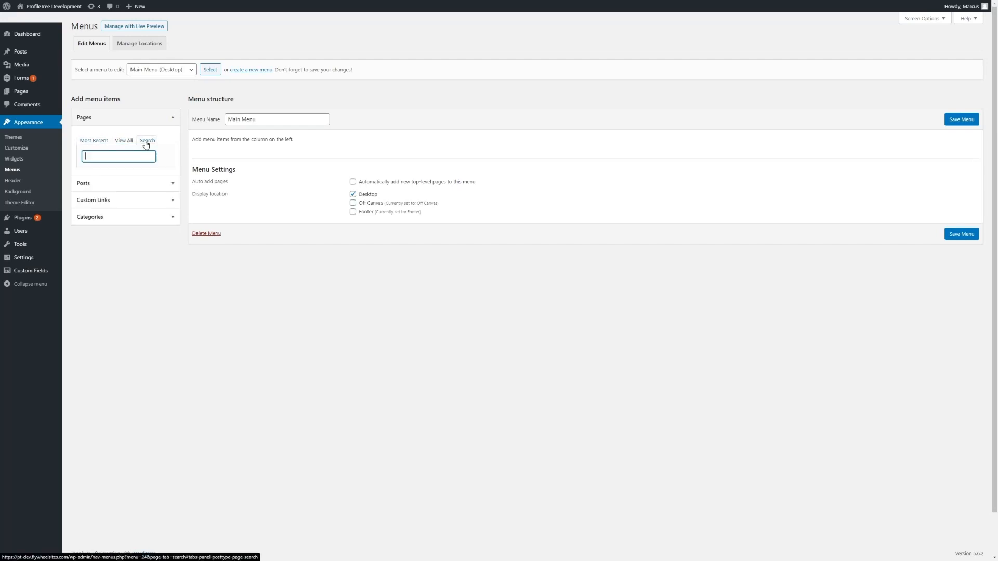
mouse_move(133, 145)
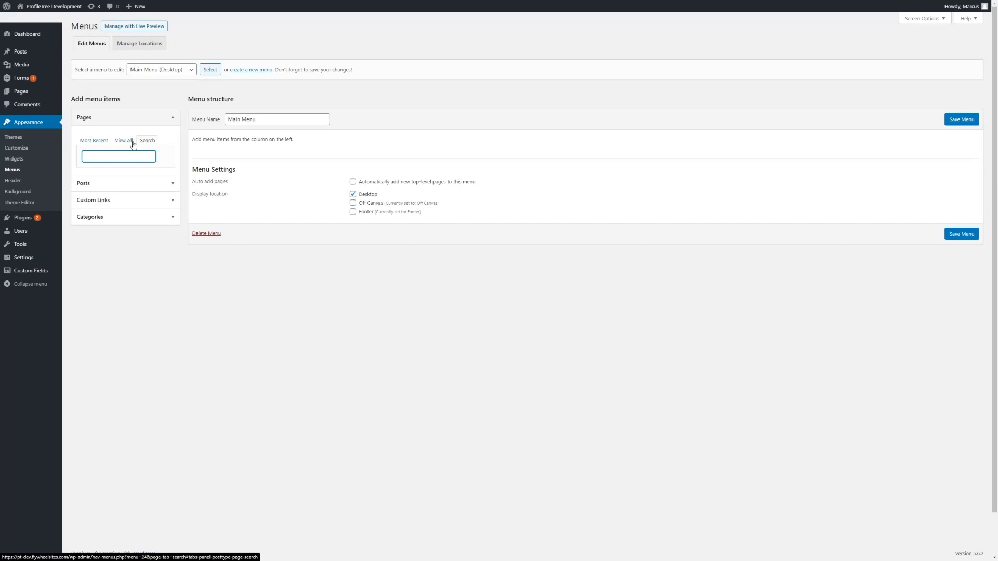
left_click(122, 140)
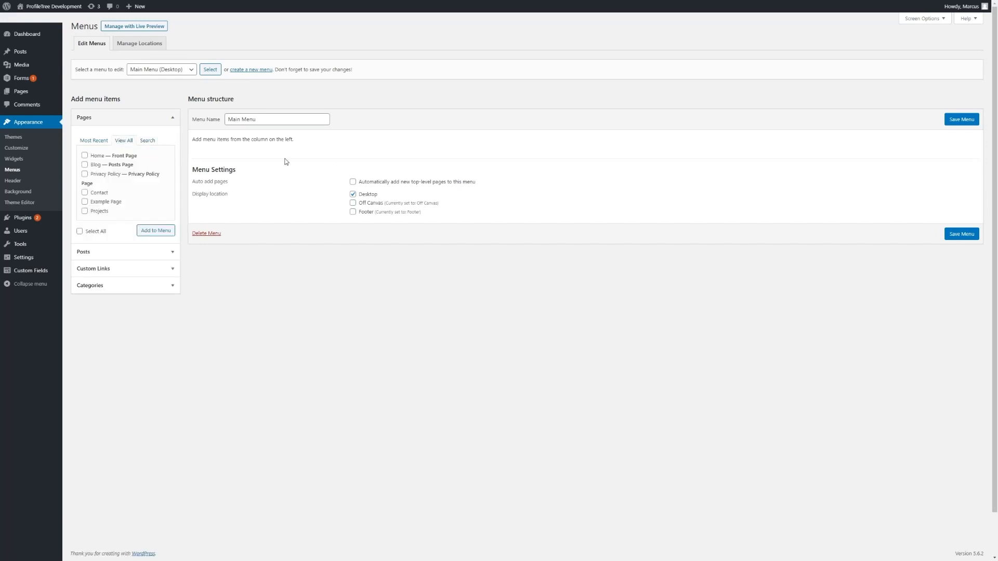
mouse_move(197, 163)
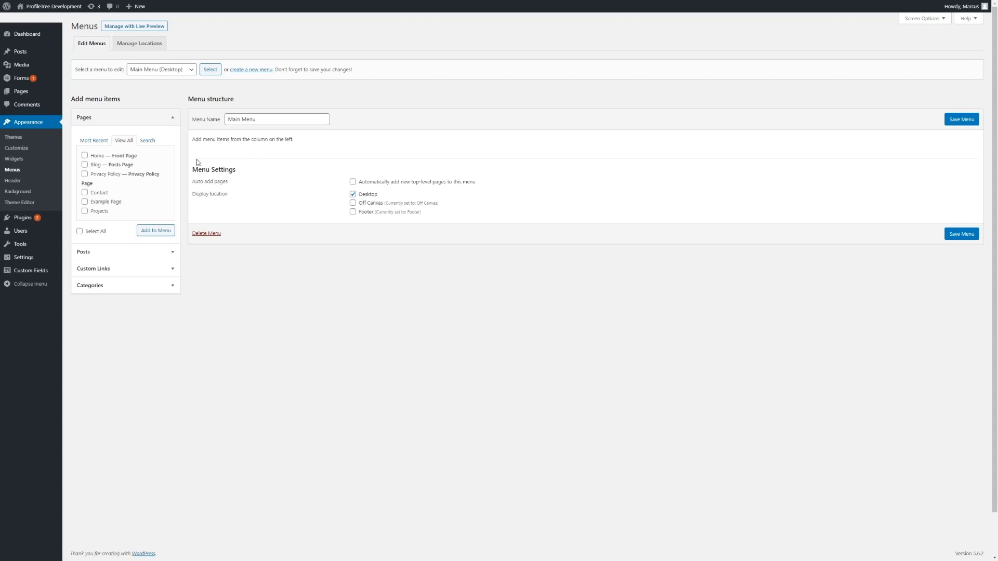
mouse_move(108, 163)
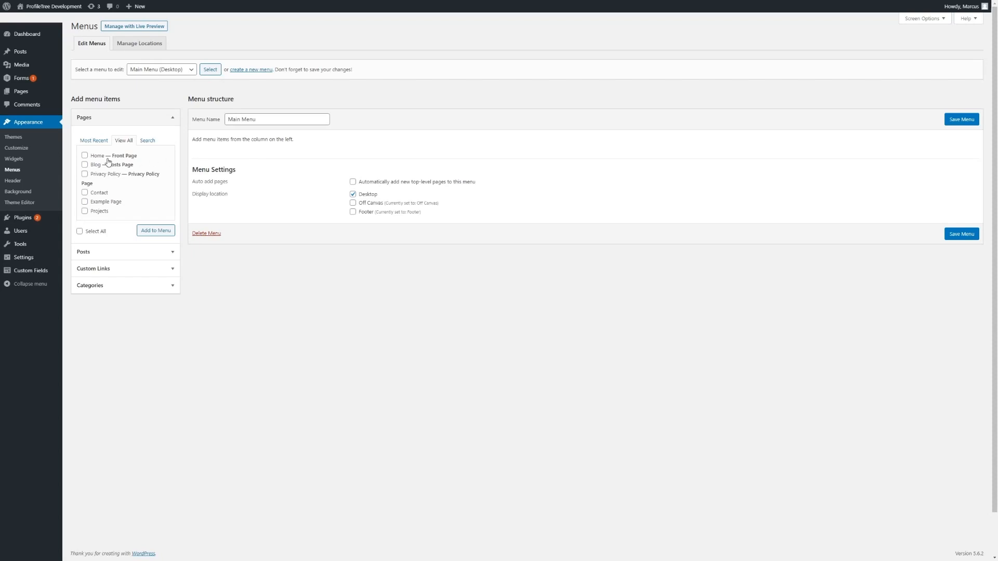
left_click(85, 155)
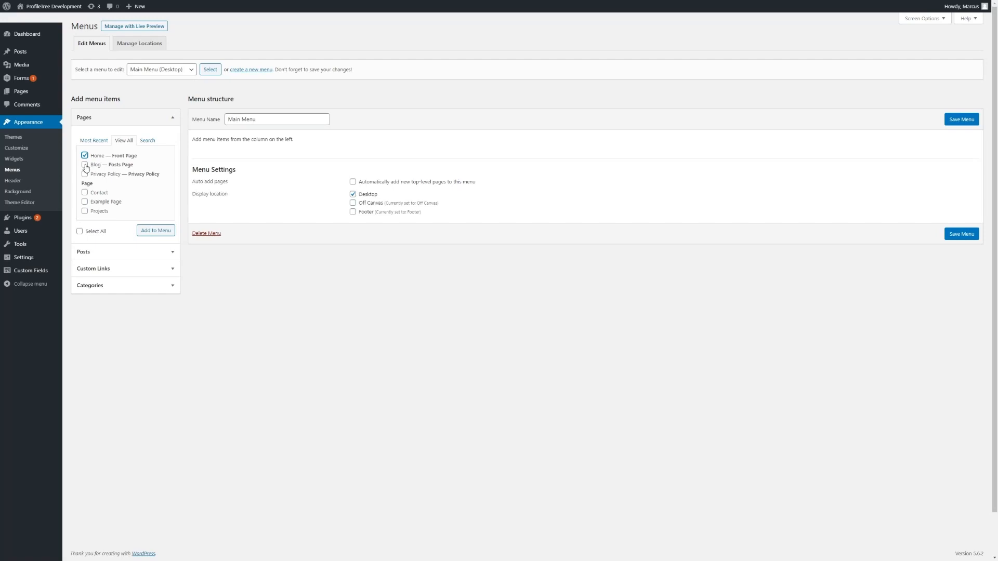
left_click(85, 192)
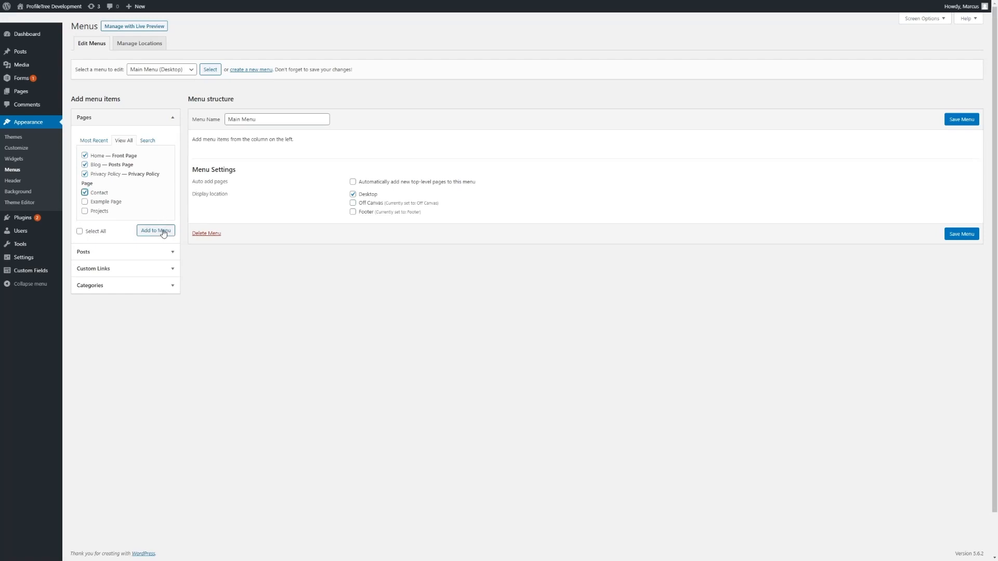
left_click(156, 230)
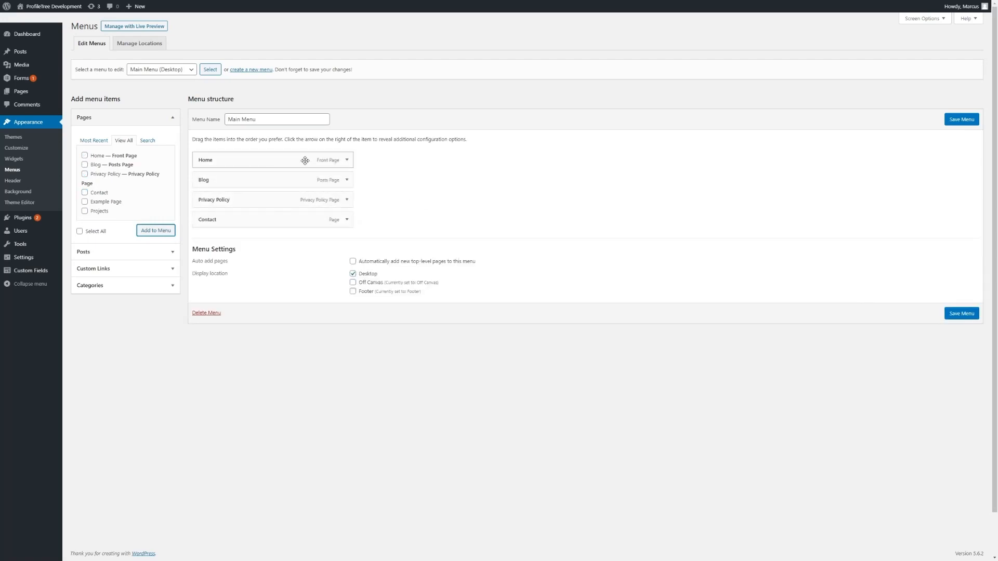
mouse_move(301, 160)
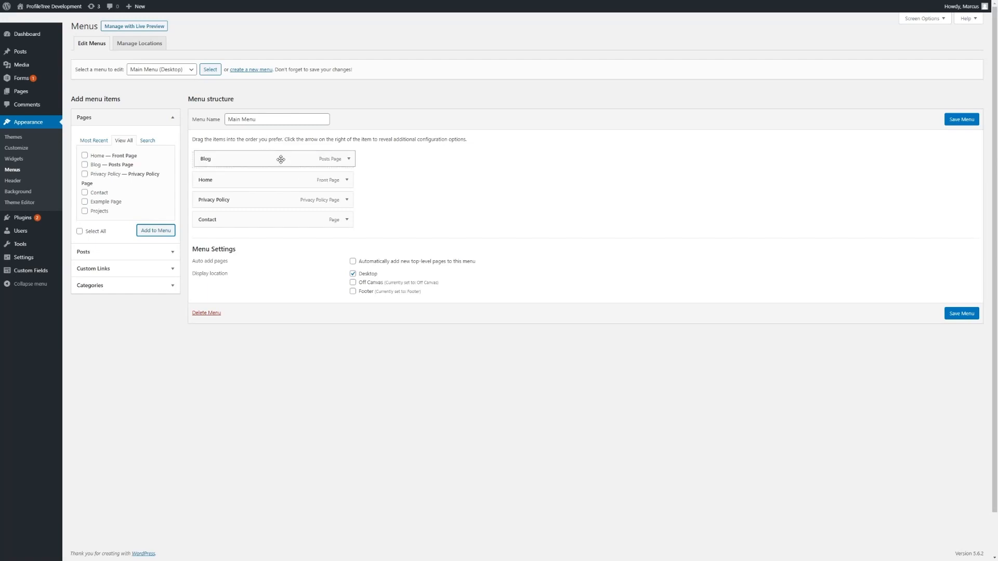
left_click_drag(280, 199, 286, 173)
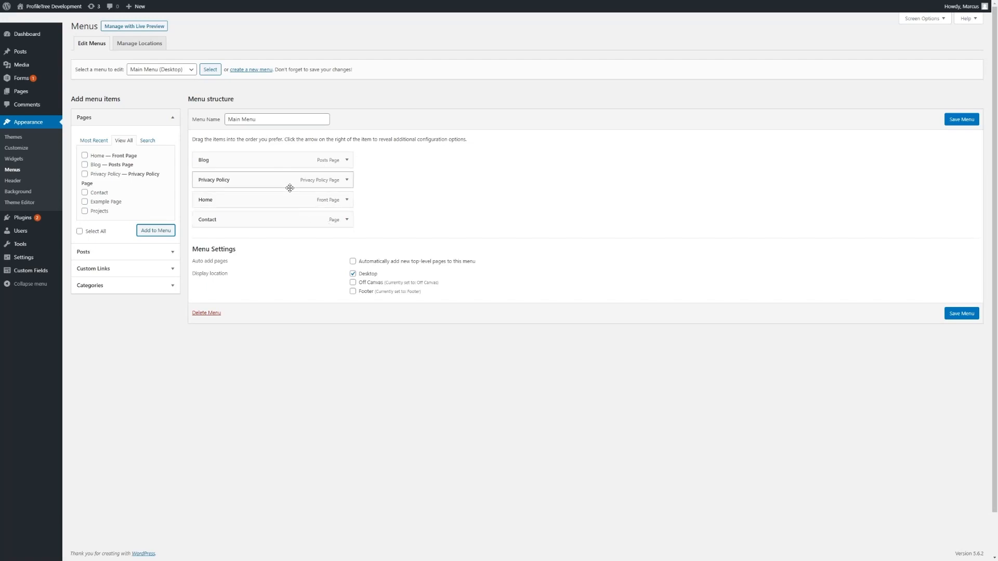
left_click_drag(205, 199, 208, 155)
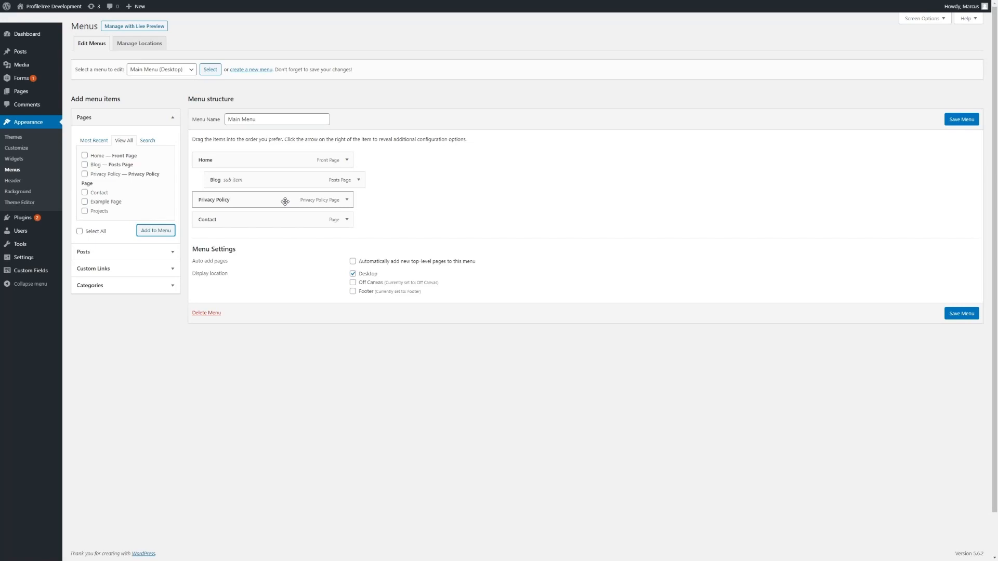
left_click_drag(236, 199, 274, 199)
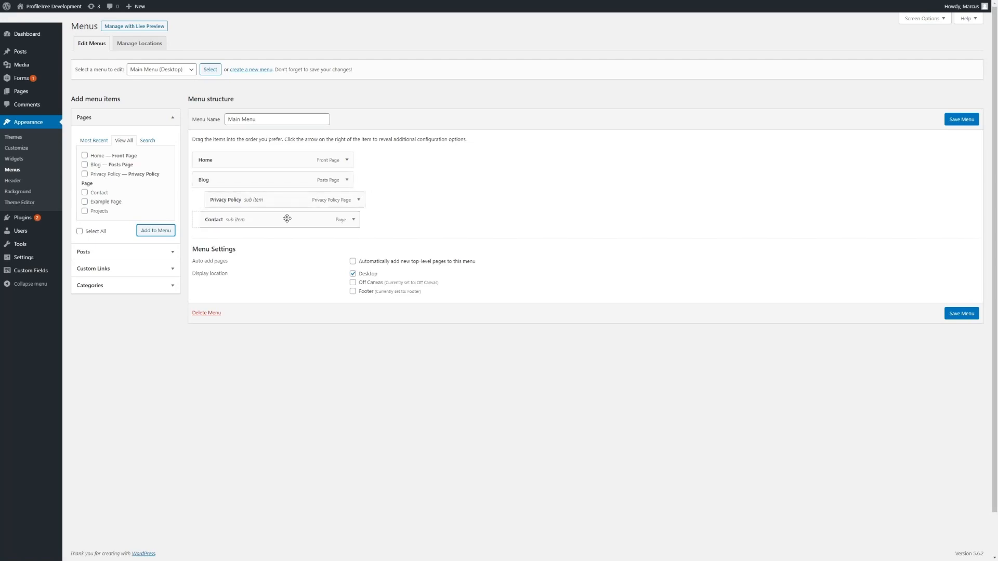
left_click_drag(287, 218, 287, 199)
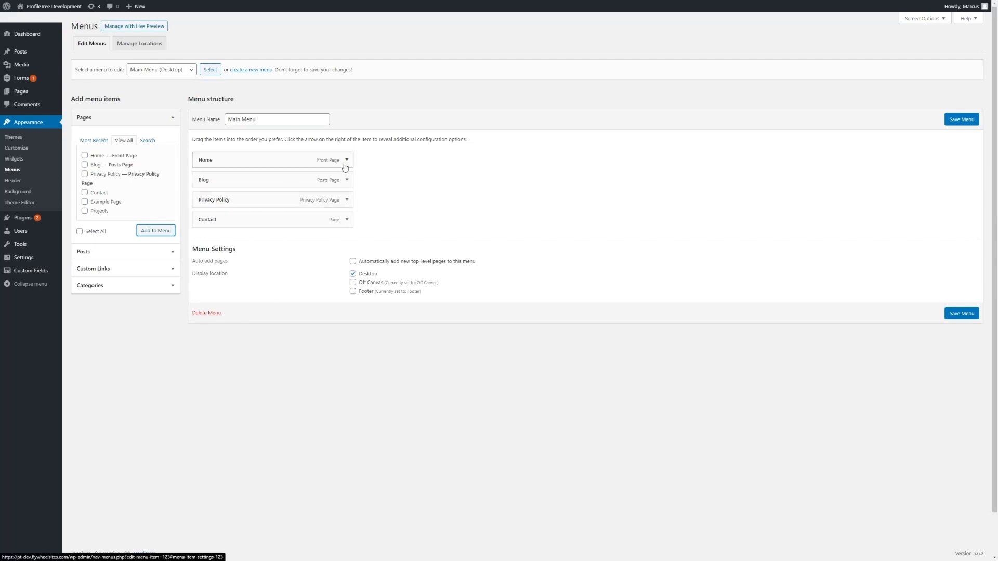
mouse_move(345, 165)
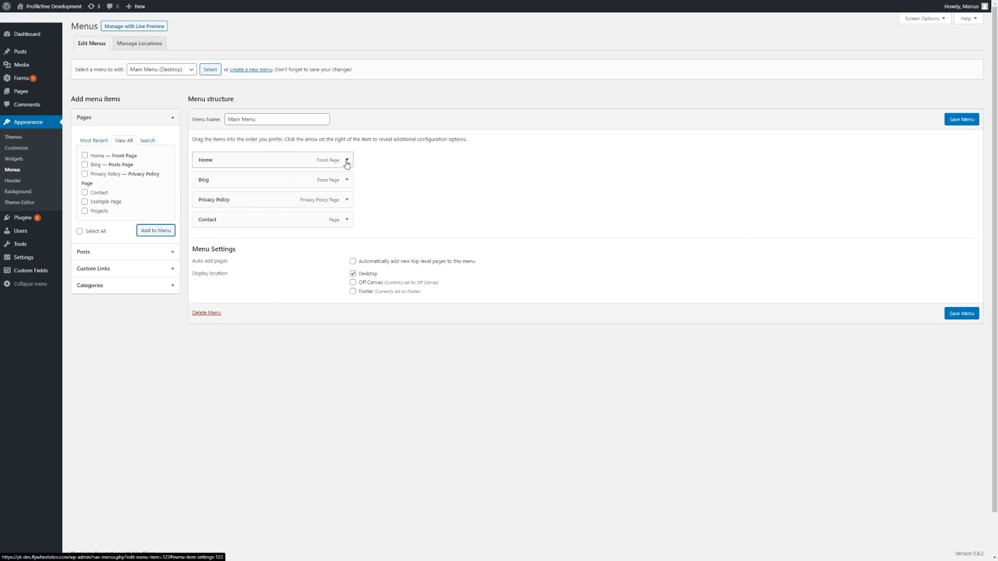
Expand the Home menu item and edit its Navigation Label field.
left_click(347, 161)
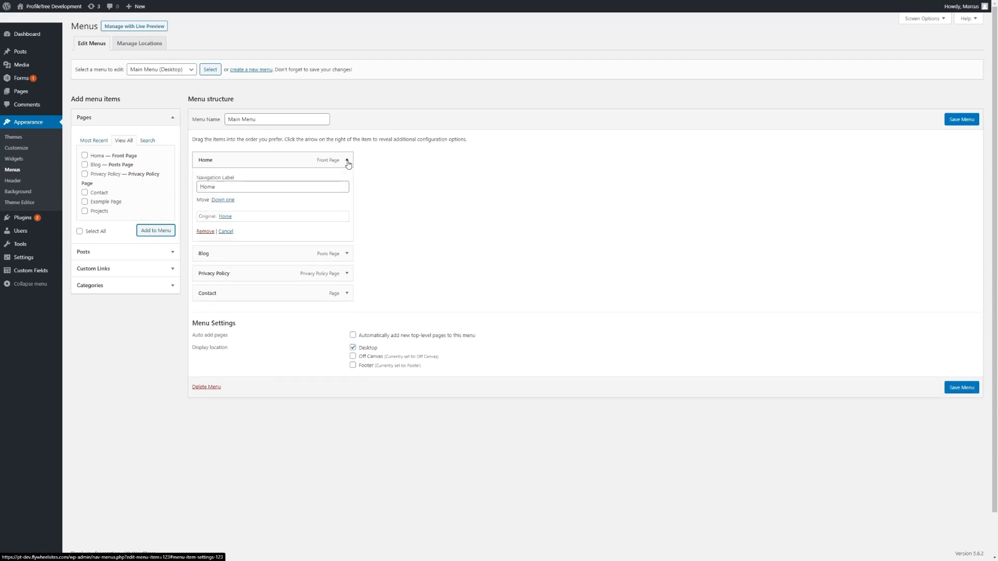
left_click(271, 186)
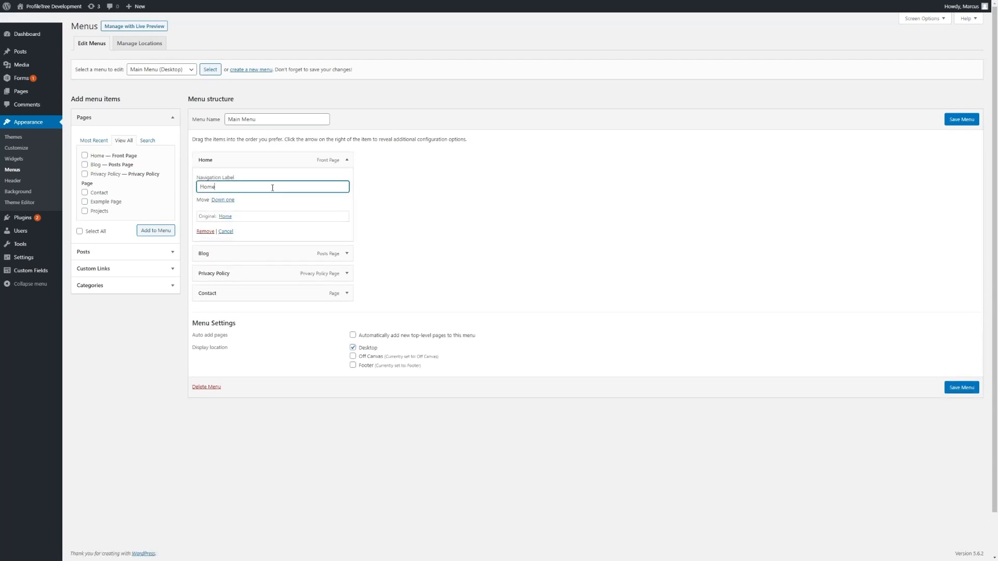
mouse_move(232, 221)
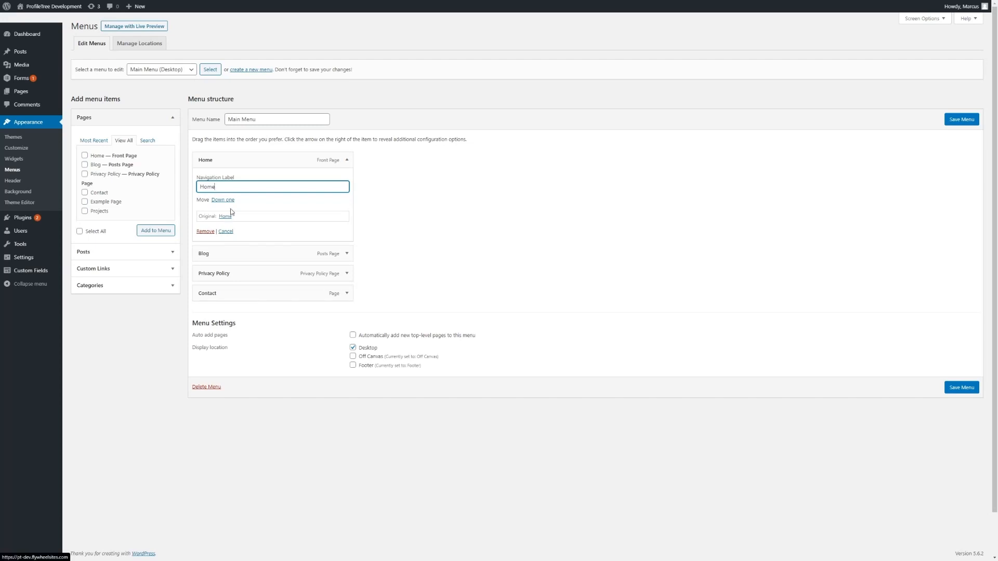
mouse_move(246, 184)
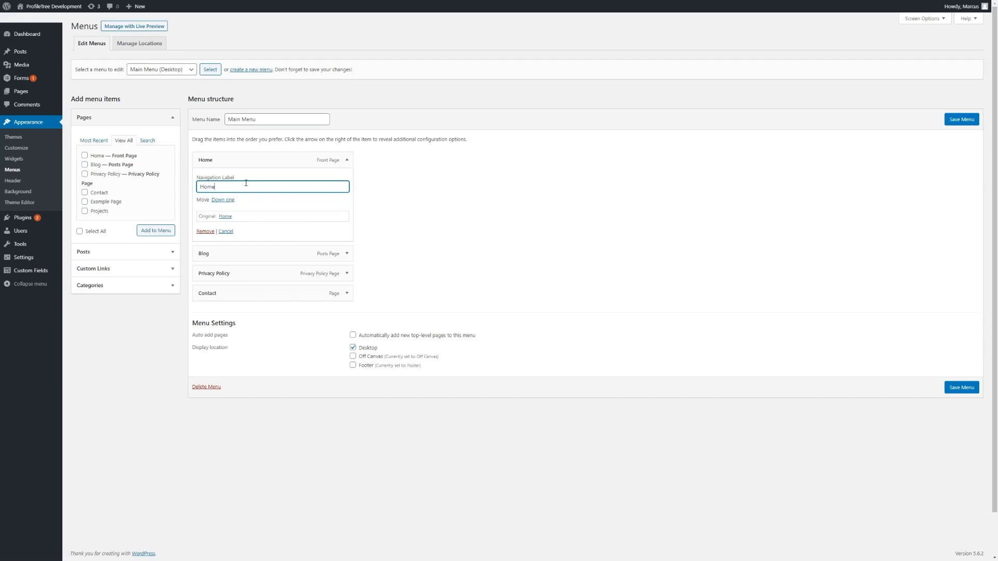
mouse_move(222, 199)
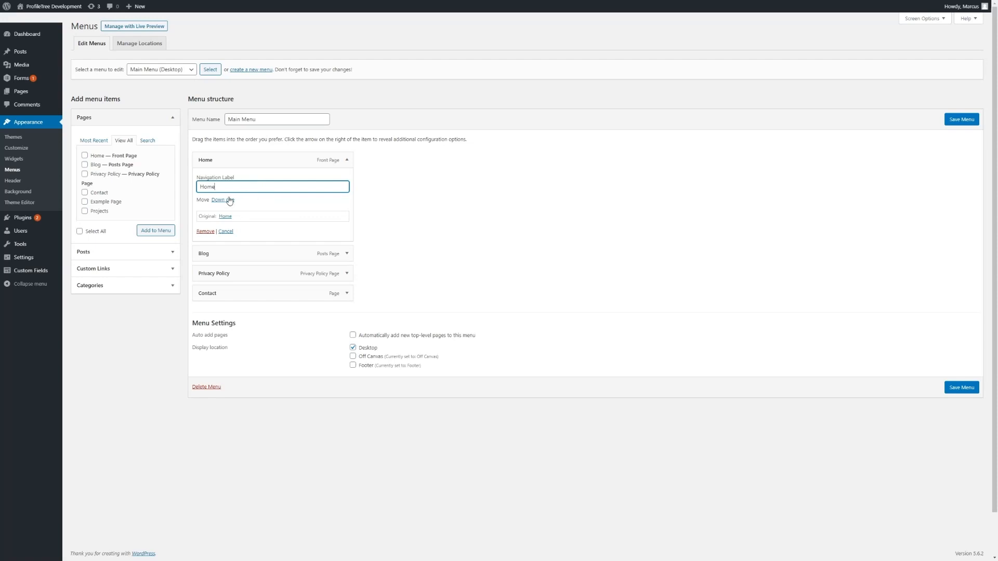
mouse_move(231, 221)
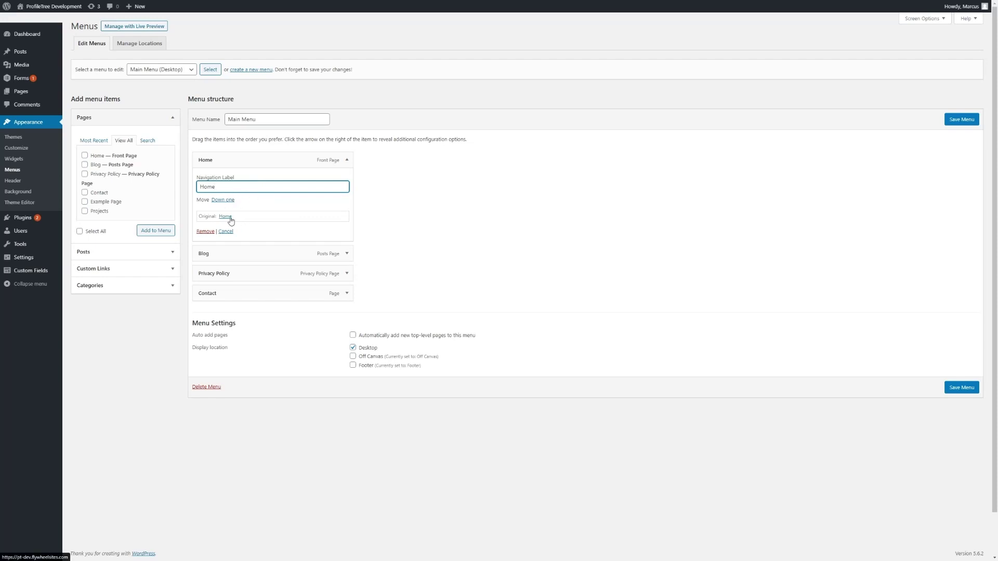
mouse_move(338, 161)
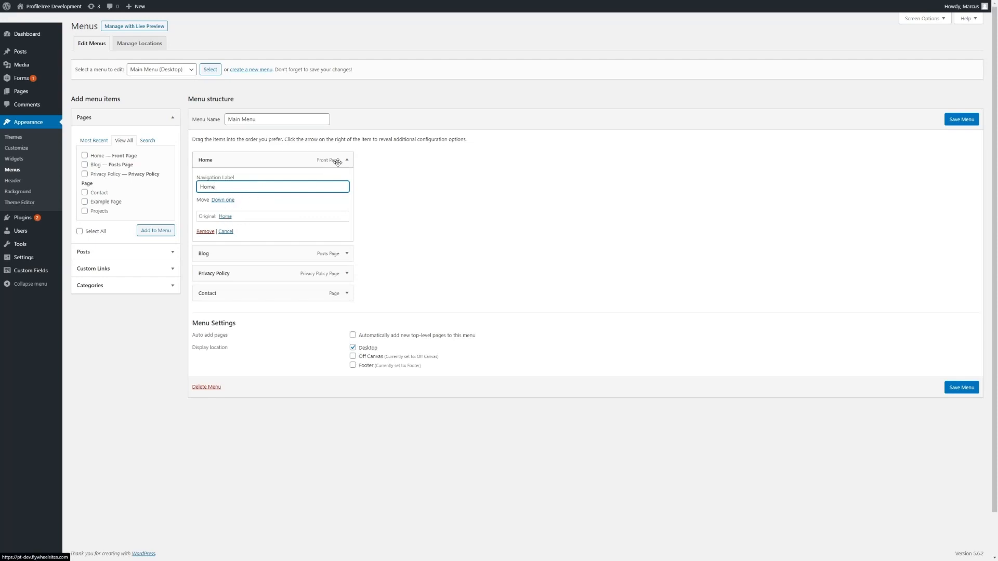
mouse_move(204, 230)
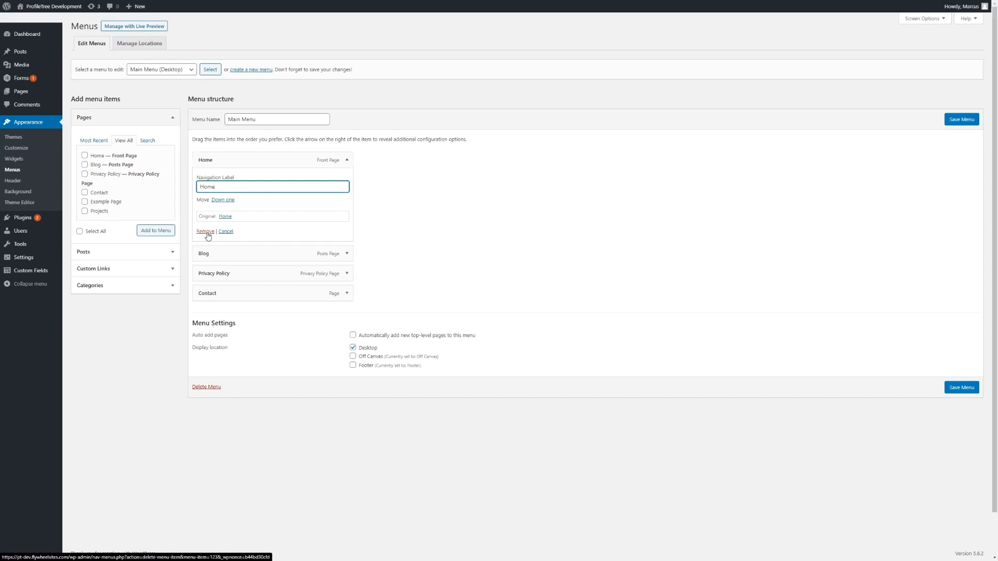
mouse_move(334, 171)
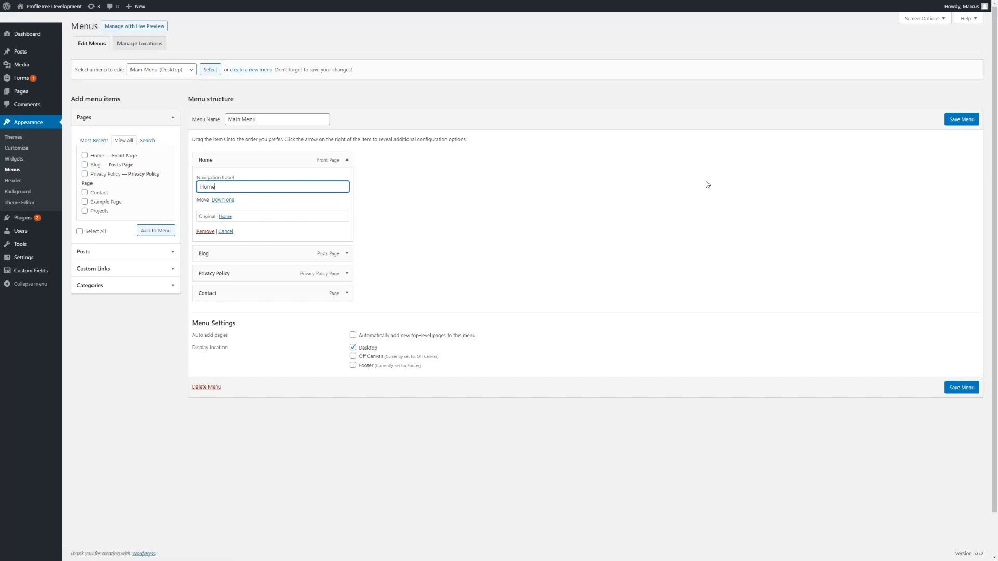
mouse_move(962, 387)
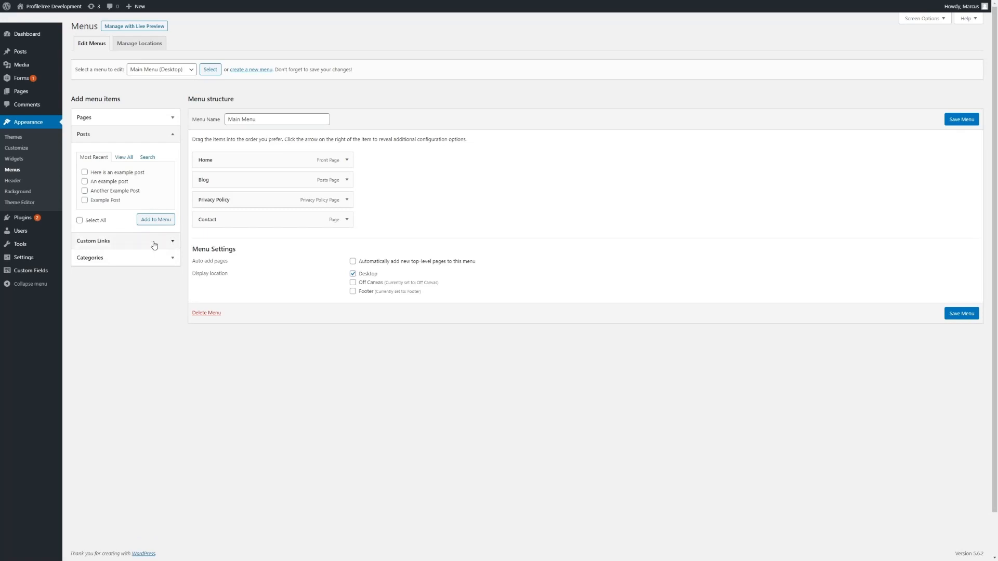
Add a custom link 'Example' with URL '#' to Main Menu and expand it.
left_click(124, 241)
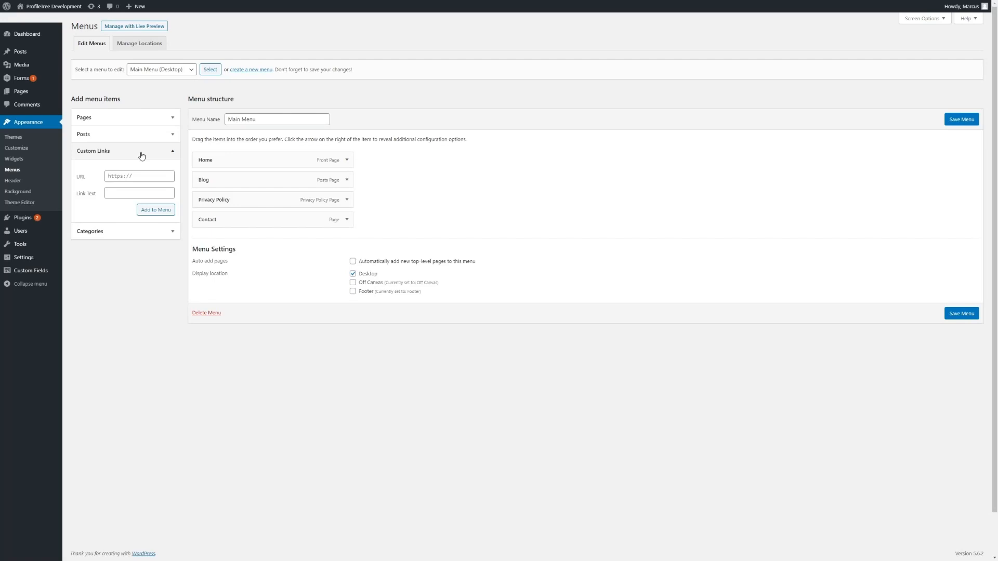
mouse_move(145, 157)
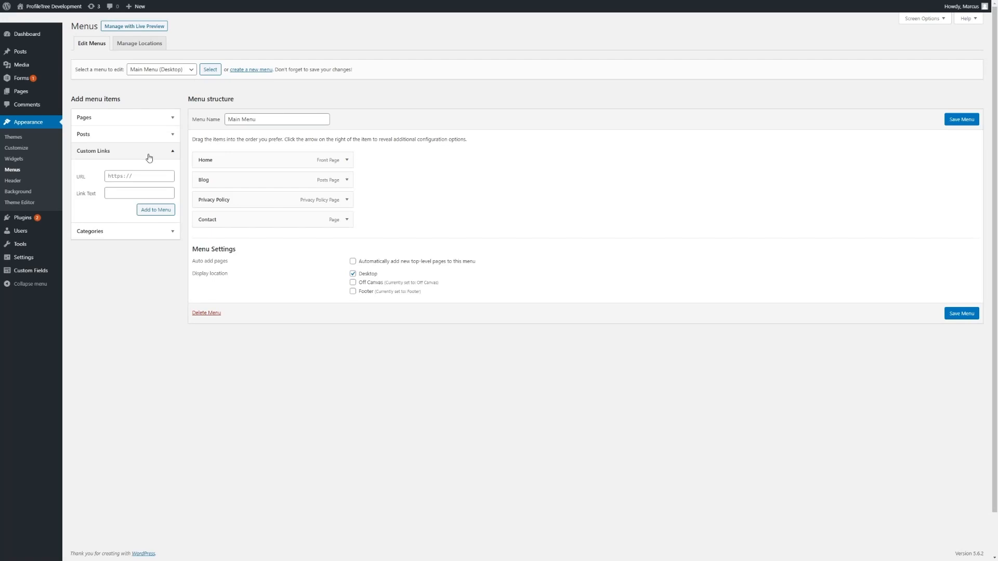
left_click(138, 176)
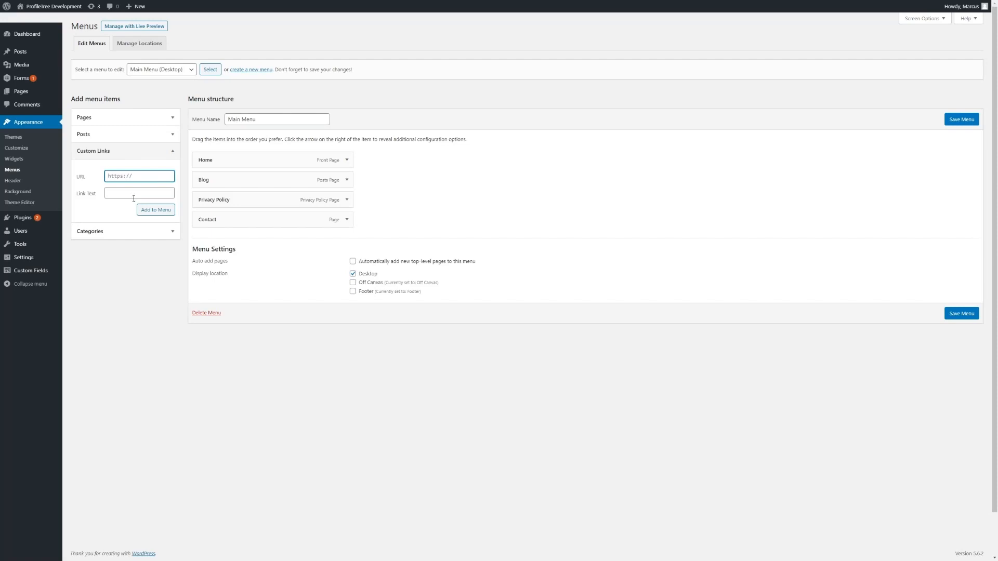
left_click(139, 193)
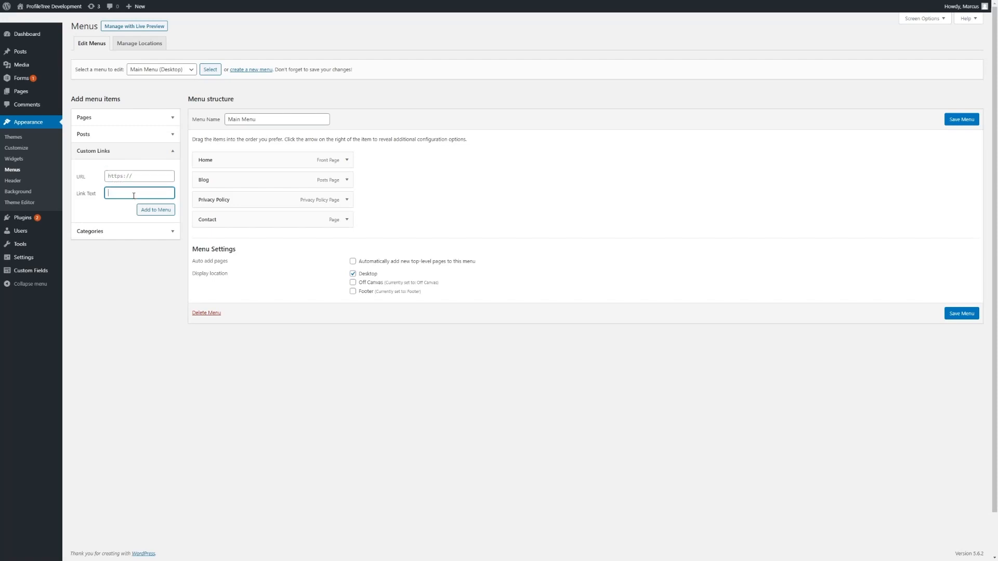
mouse_move(150, 190)
type("Example")
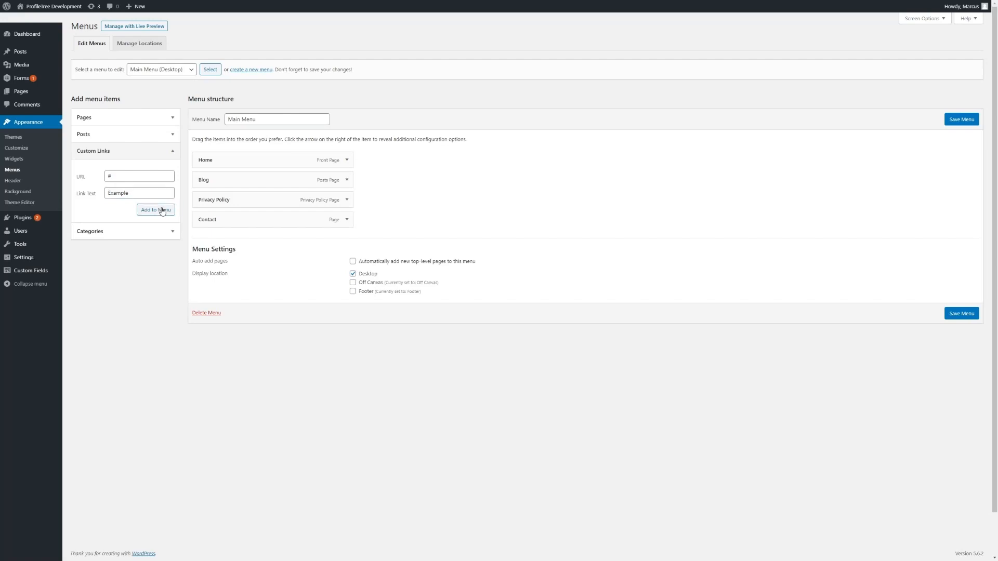
left_click(155, 209)
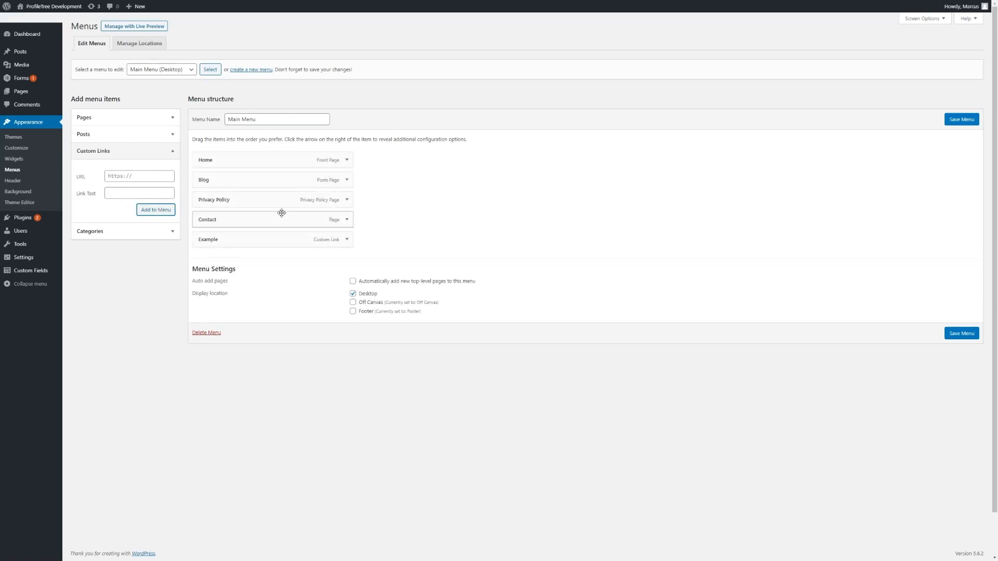
left_click(347, 239)
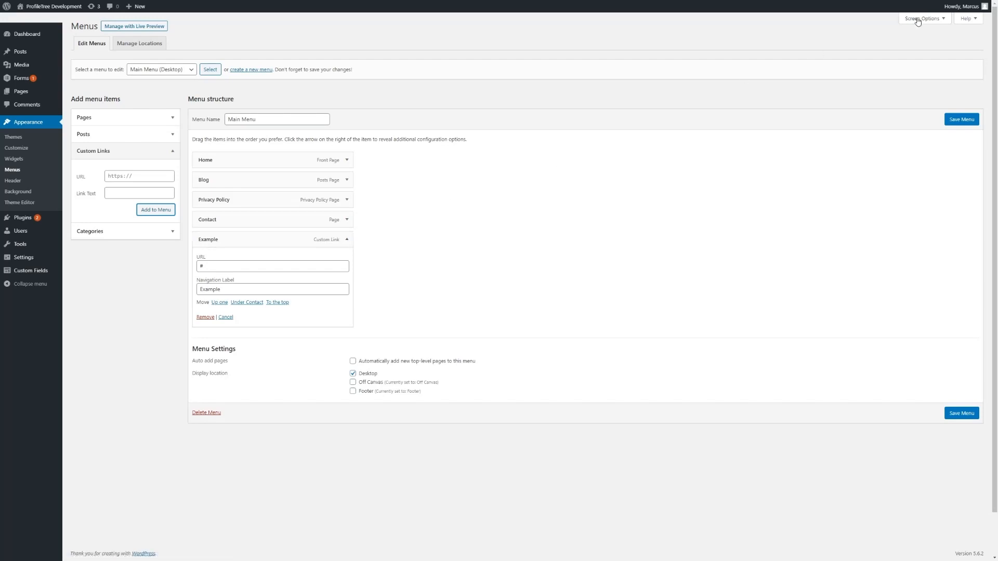
Enable Link Target in Screen Options and set Example to open in a new tab.
left_click(921, 17)
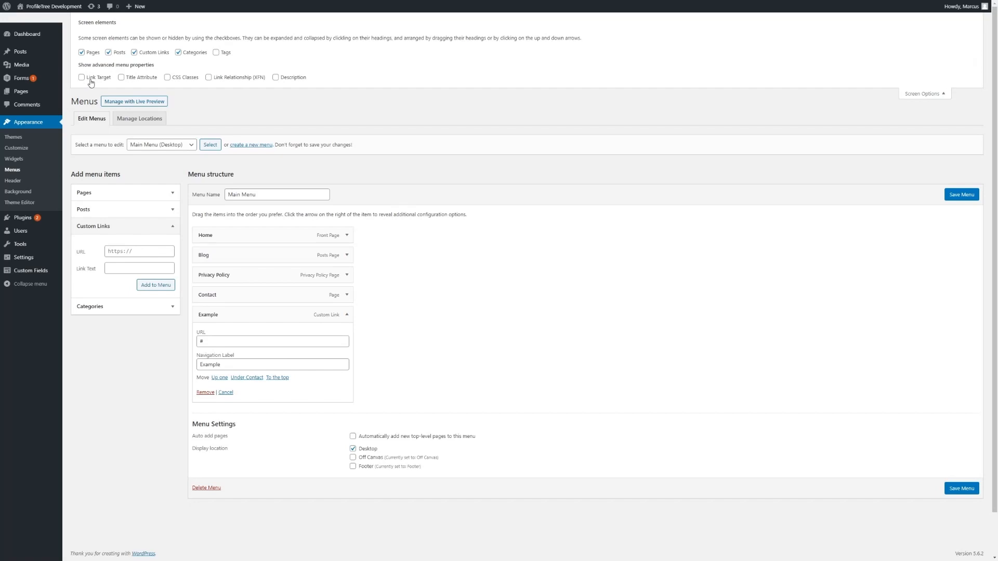
left_click(82, 77)
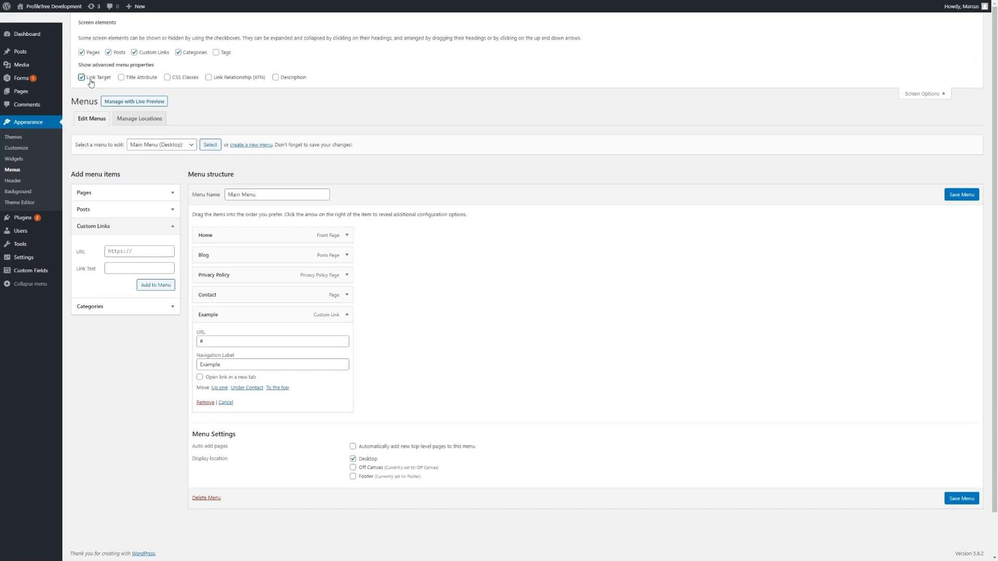
left_click(922, 93)
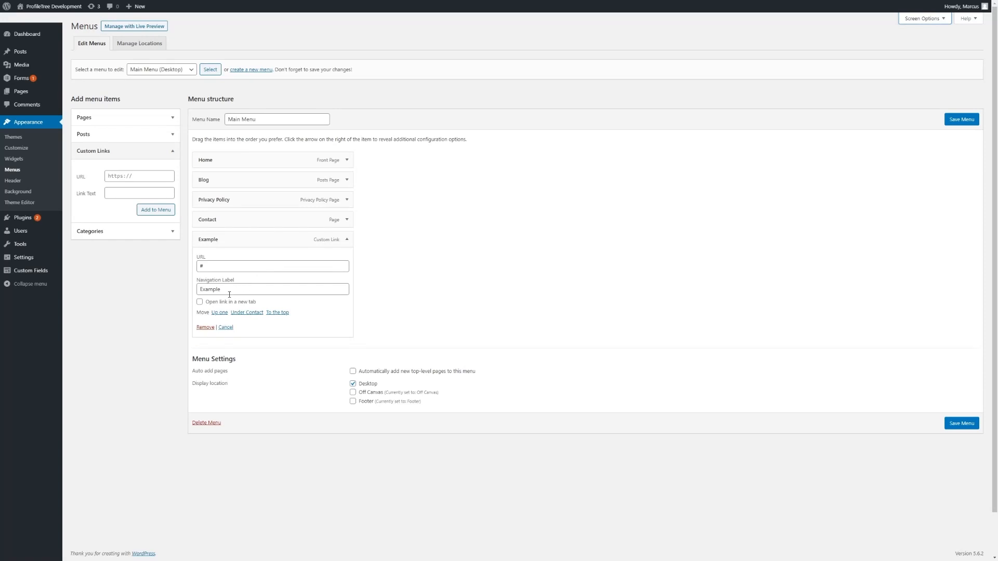
mouse_move(228, 303)
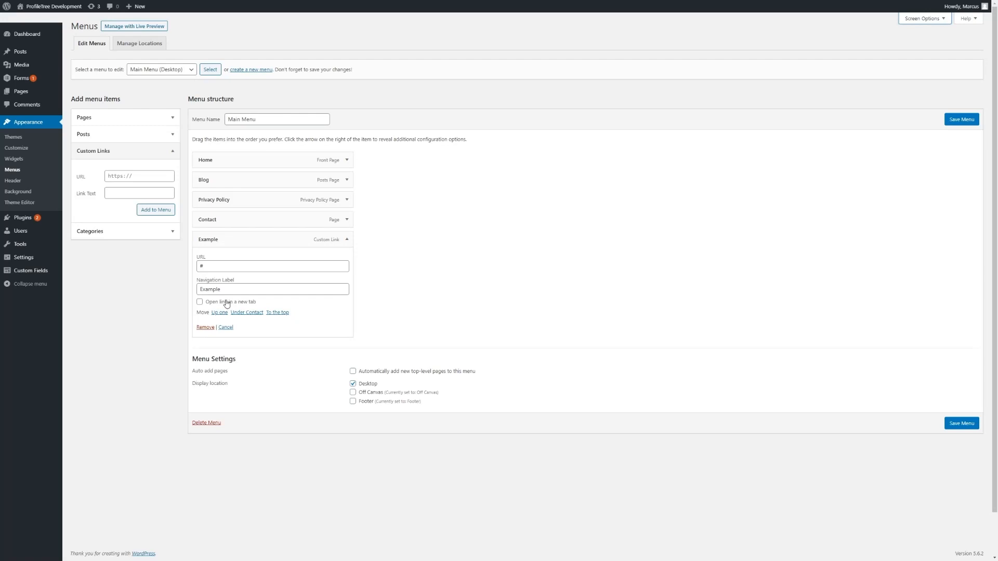
left_click(199, 301)
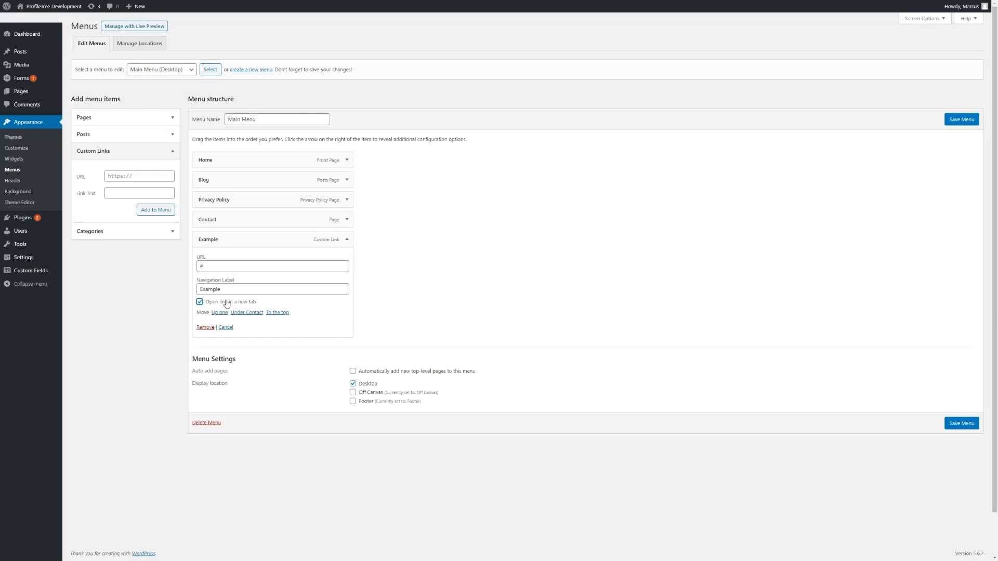
mouse_move(310, 297)
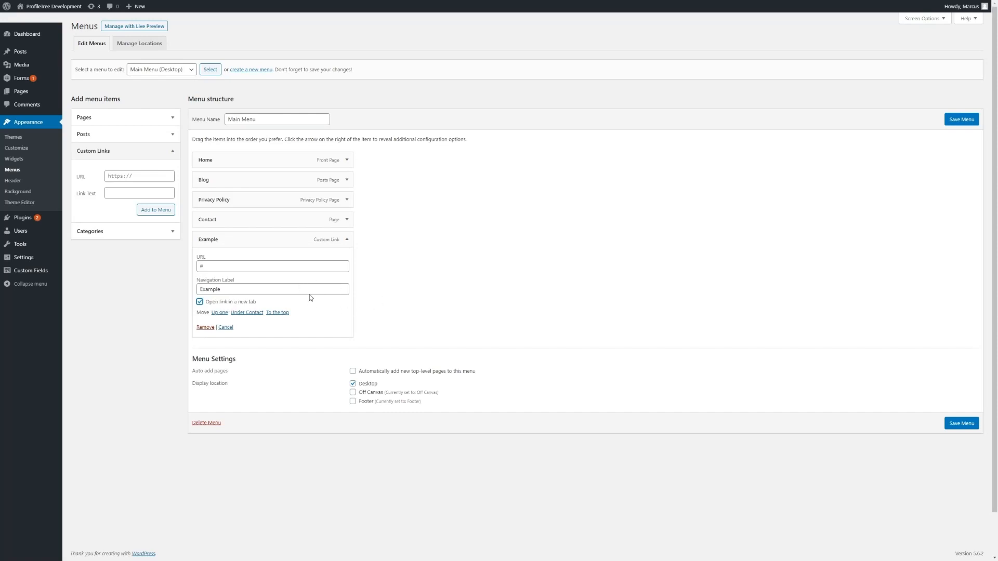
mouse_move(237, 306)
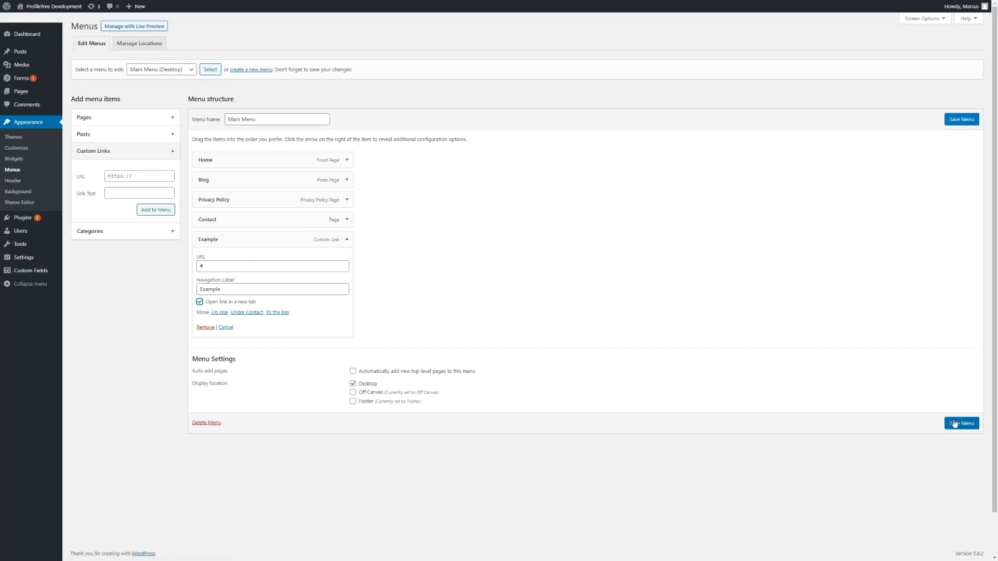
Save Main Menu with its five items.
left_click(961, 422)
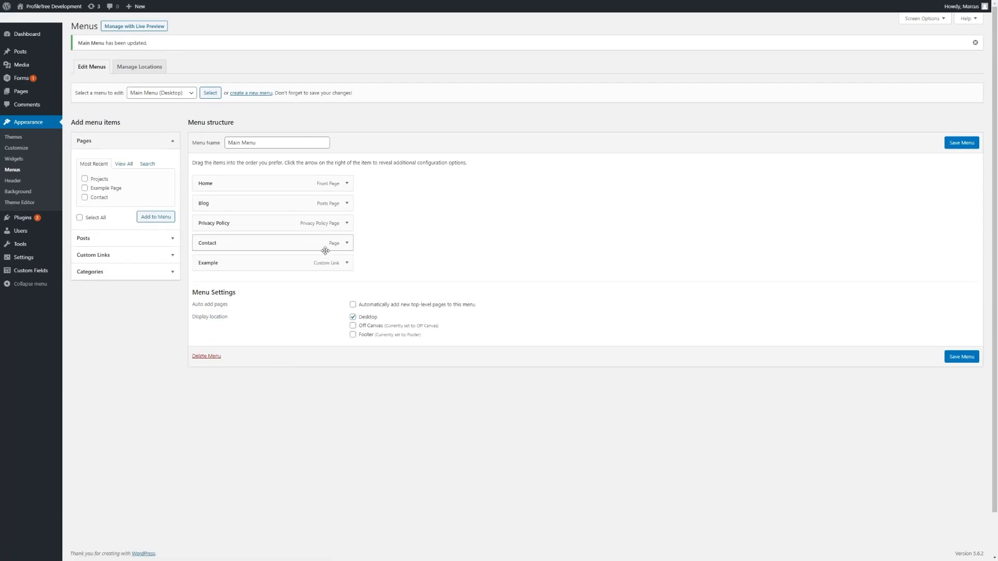
mouse_move(332, 216)
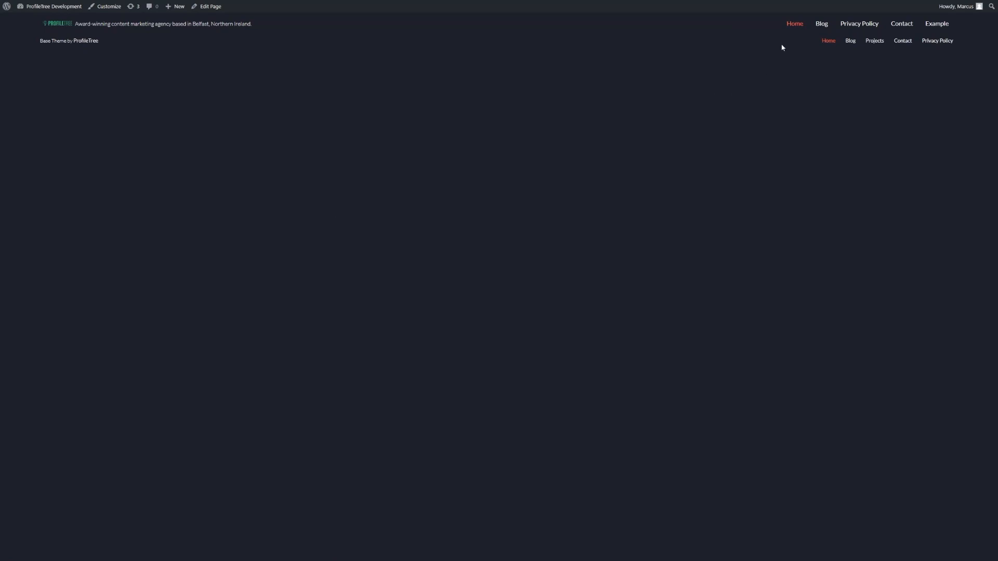
mouse_move(858, 25)
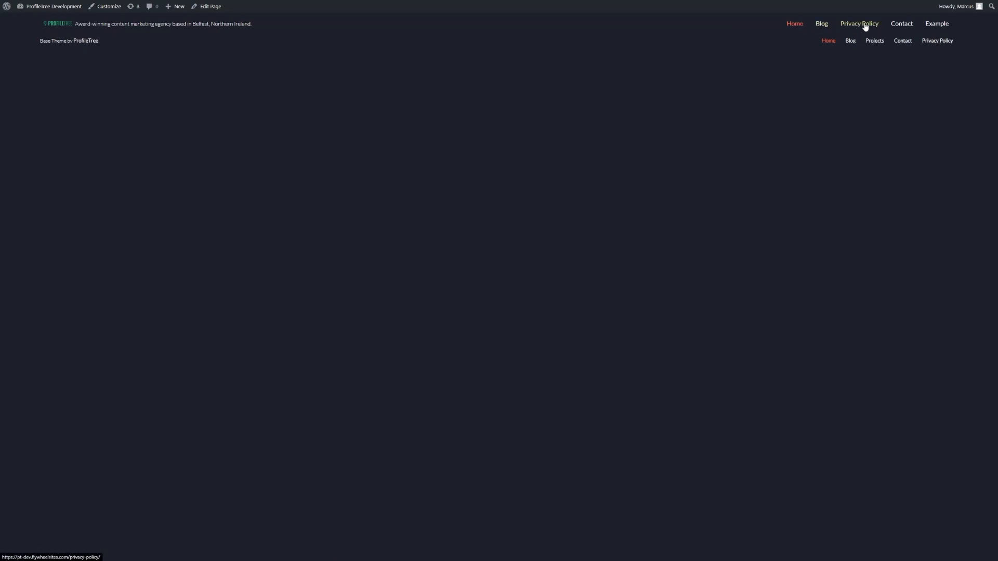
mouse_move(936, 24)
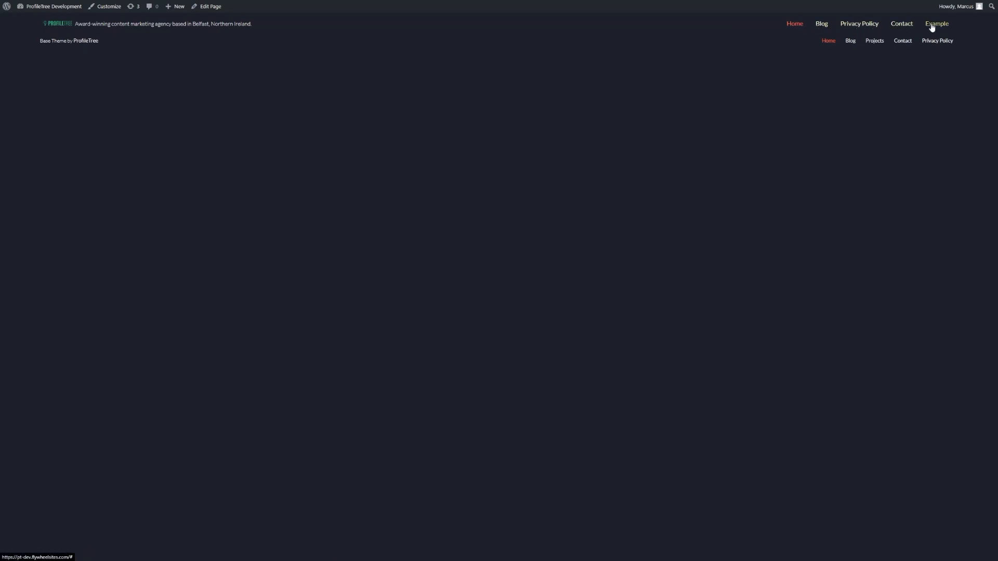
mouse_move(901, 24)
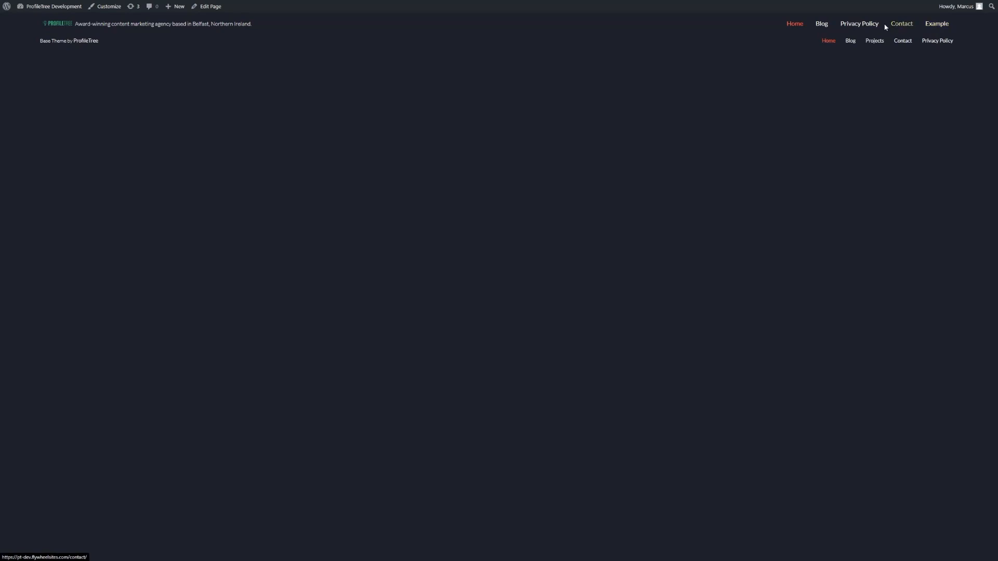
mouse_move(901, 23)
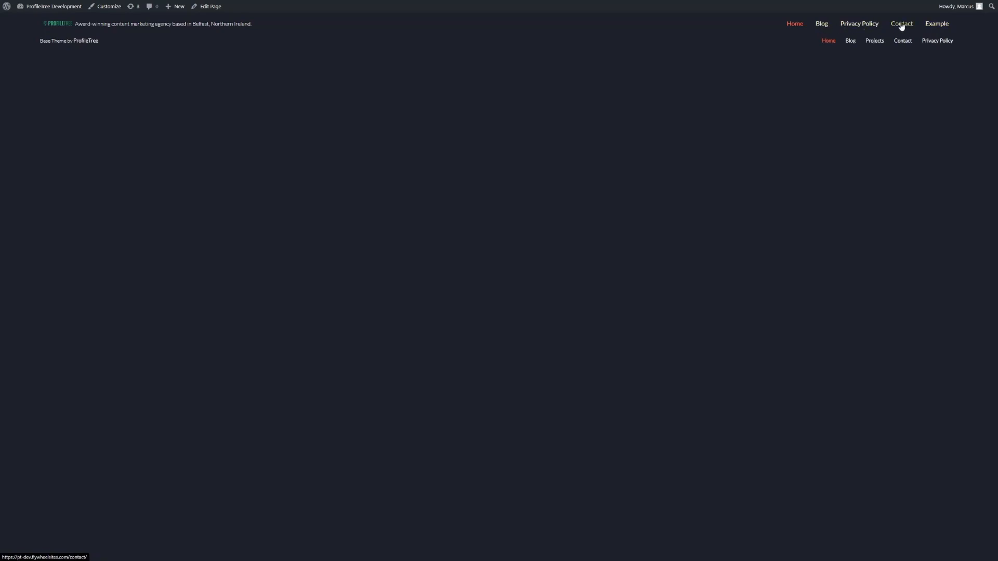
mouse_move(936, 24)
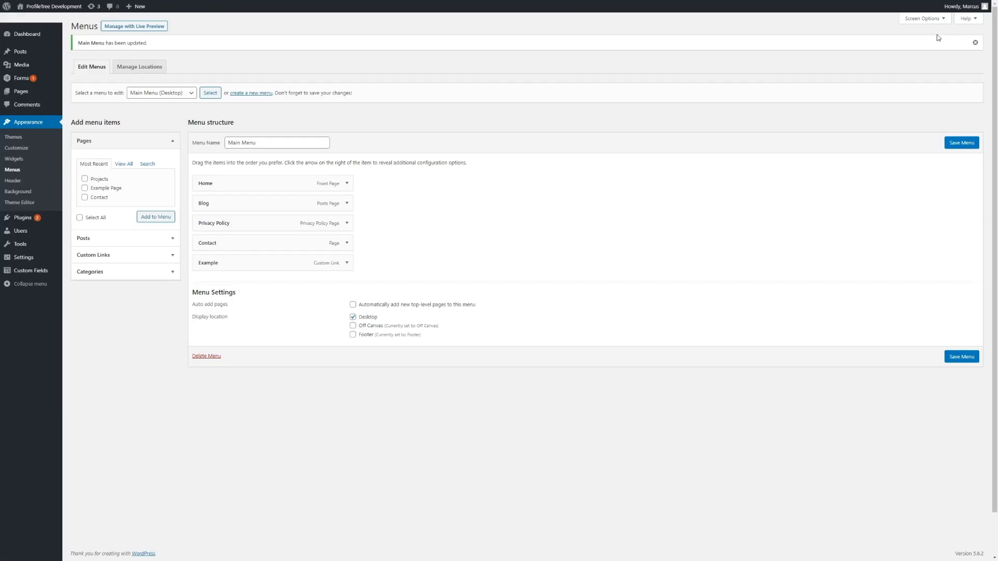
mouse_move(275, 188)
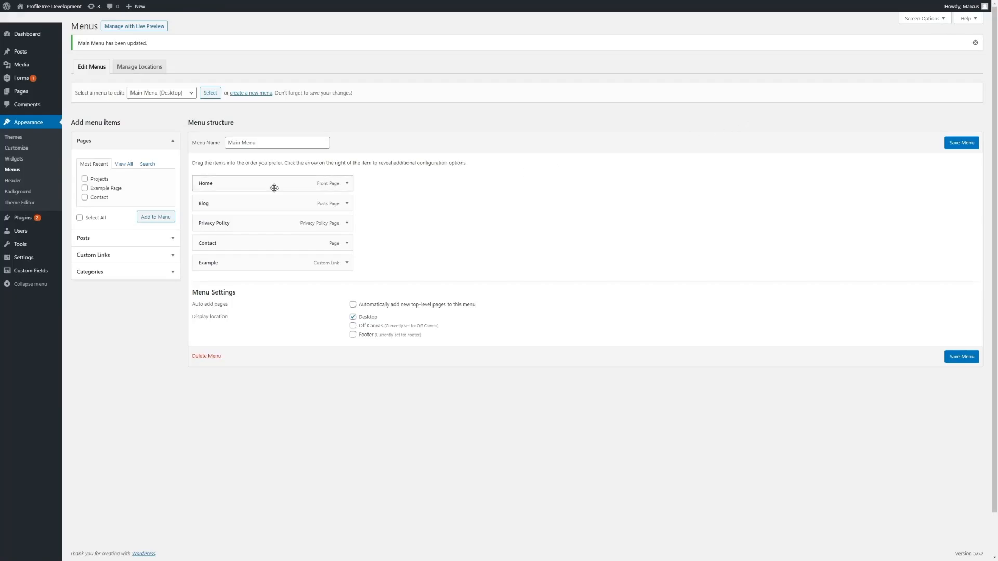
mouse_move(212, 133)
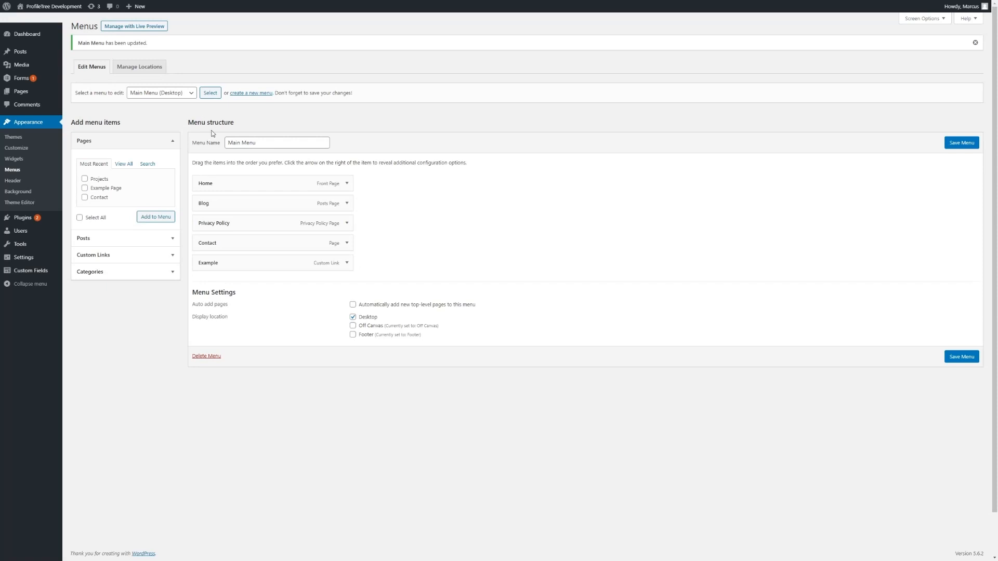